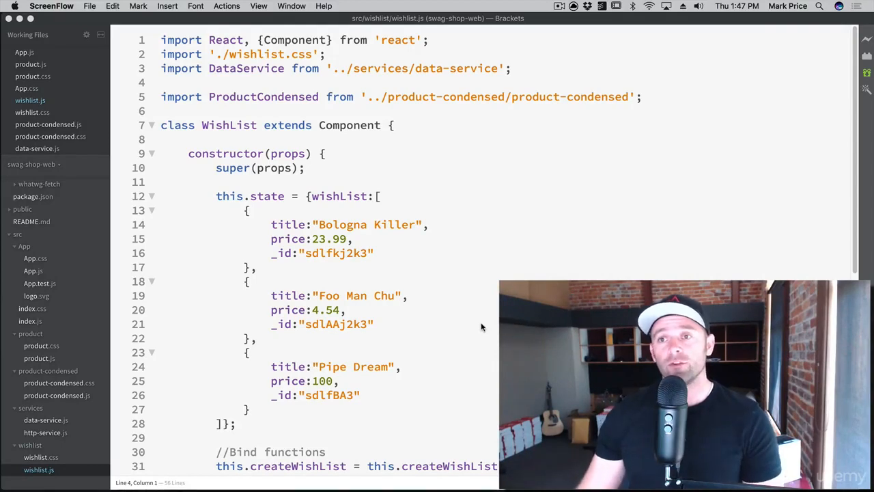
# Append .bind(this) to this.createWishList in the WishList constructor on line 31.
pyautogui.write('.bind(this);')
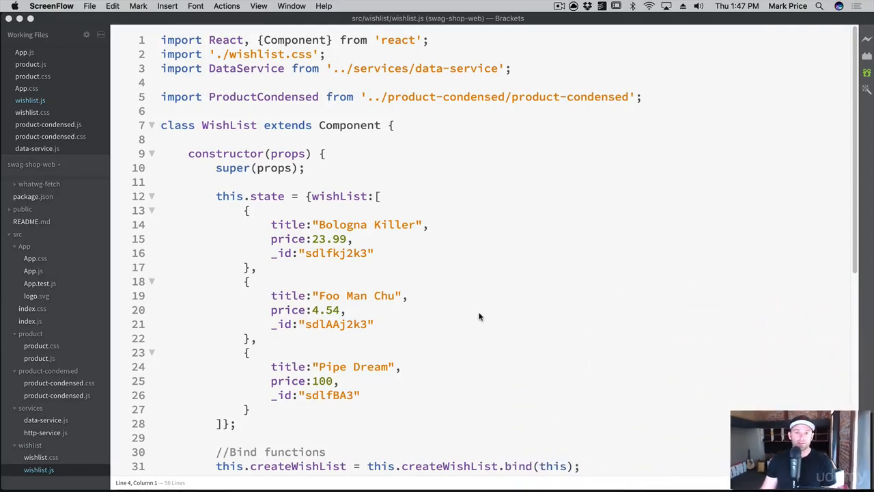
pyautogui.moveTo(448, 280)
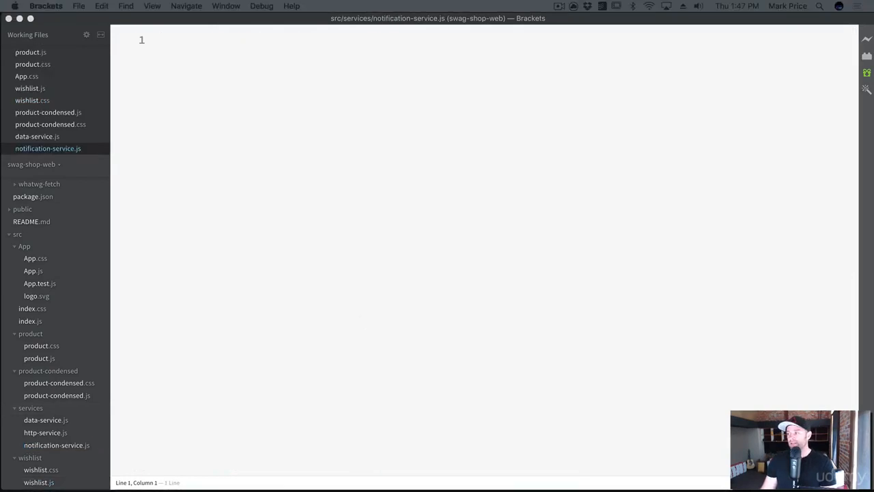
pyautogui.moveTo(529, 123)
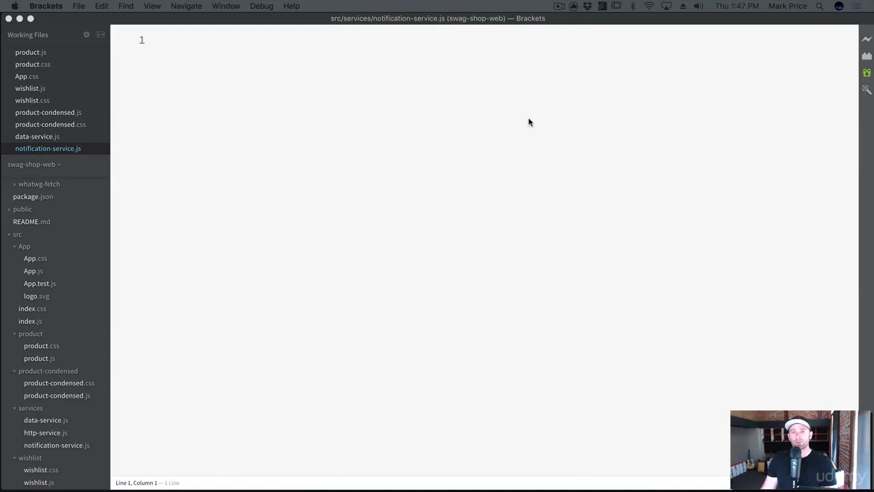
pyautogui.moveTo(435, 98)
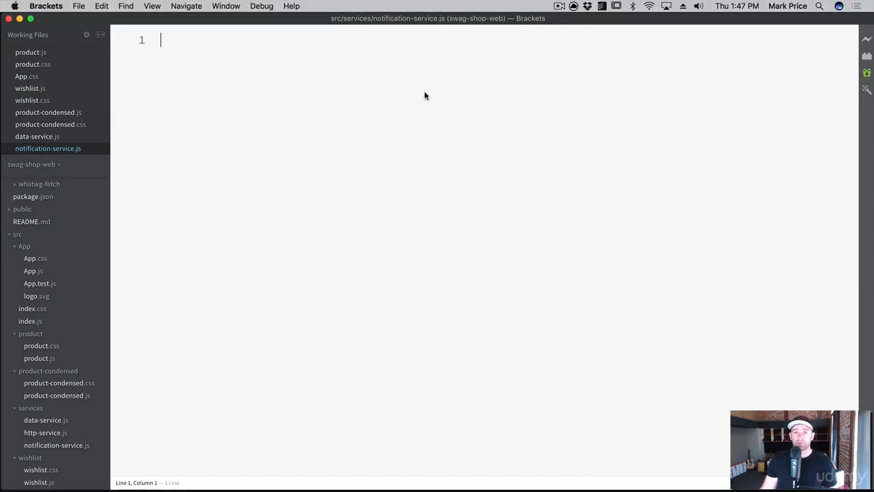
pyautogui.moveTo(127, 371)
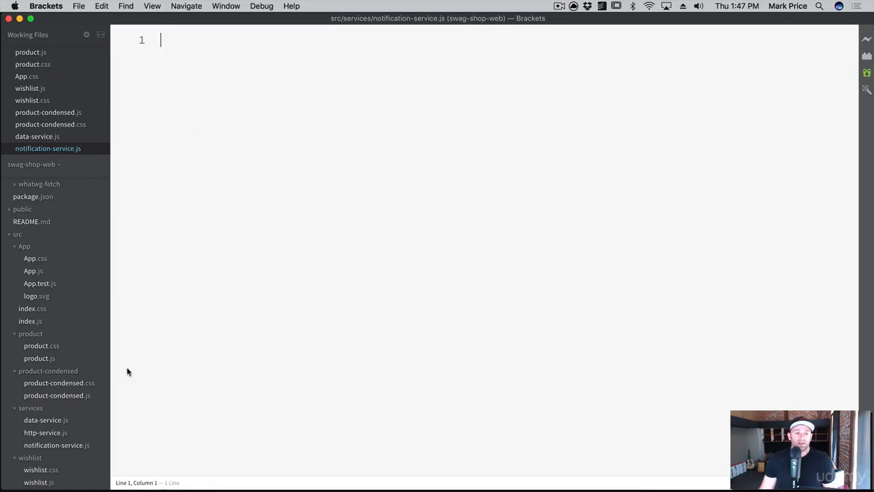
pyautogui.moveTo(242, 124)
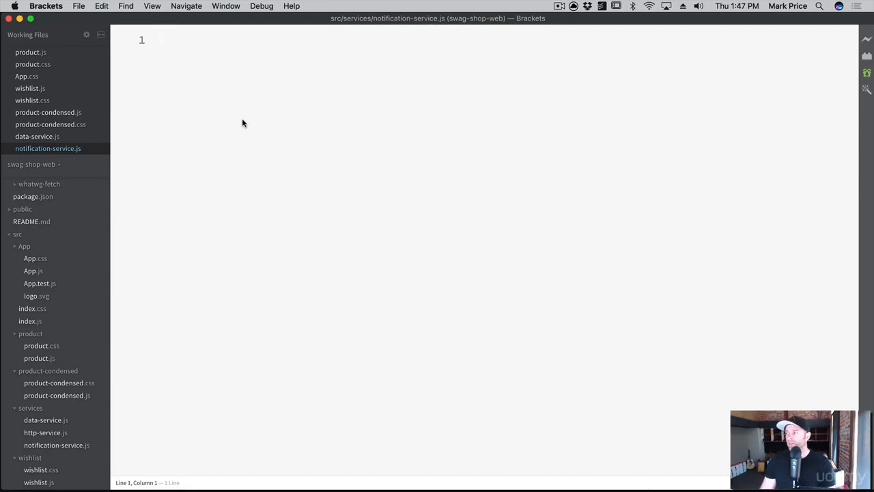
pyautogui.moveTo(234, 118)
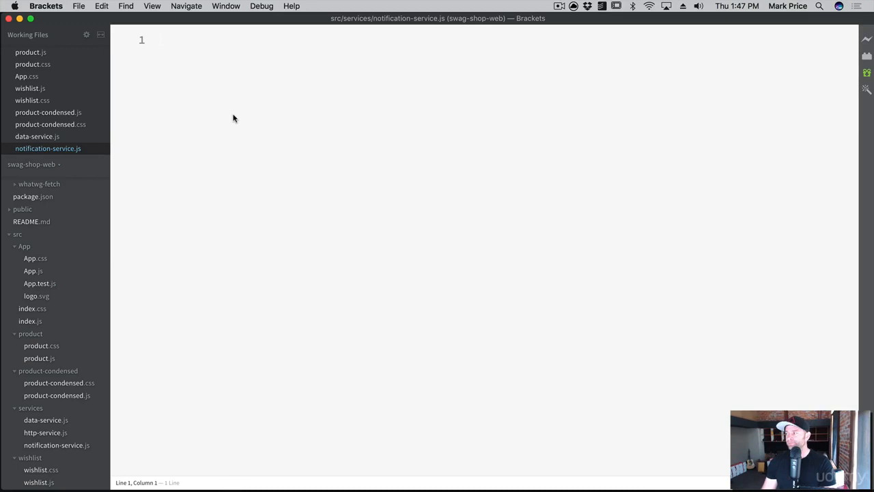
pyautogui.moveTo(335, 102)
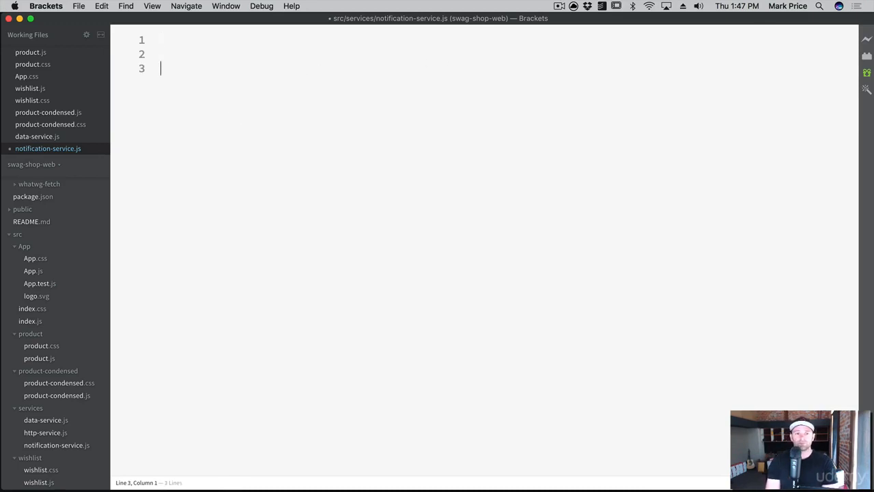
# Declare let instance = null; and open a NotificationService class body.
pyautogui.write('let instance')
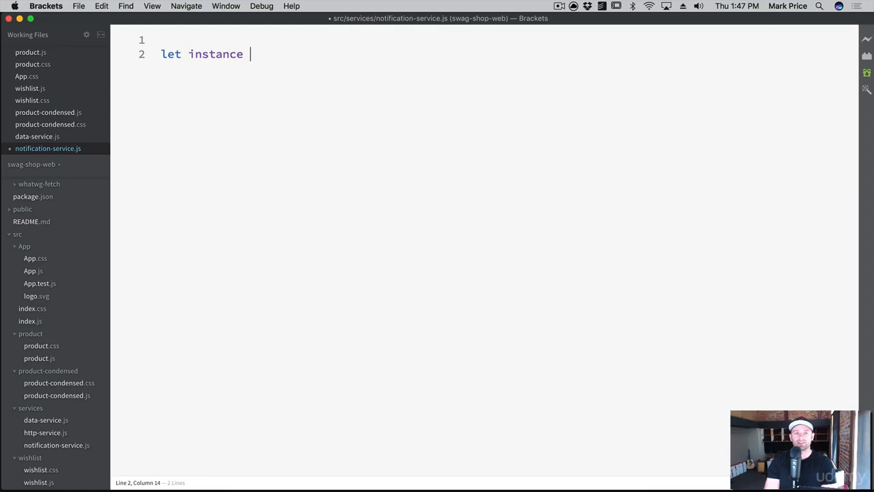
pyautogui.write('= null;')
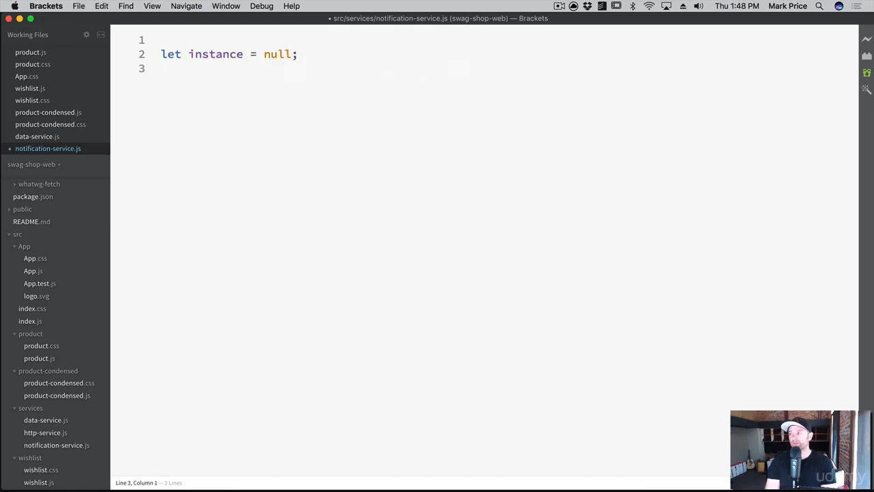
pyautogui.write('class')
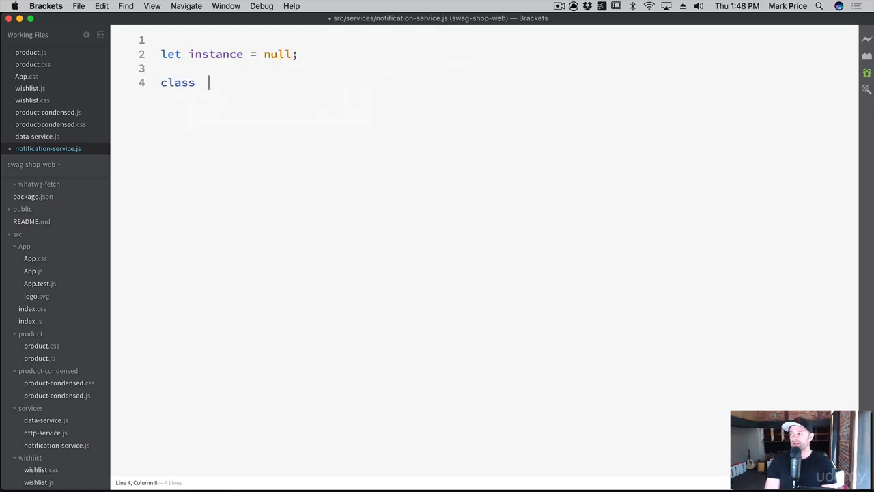
pyautogui.write('Notifi')
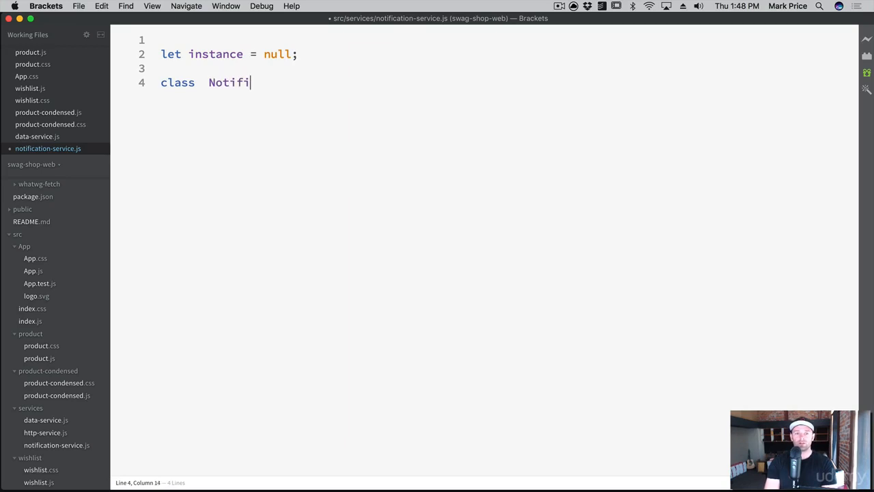
pyautogui.write('cationSer')
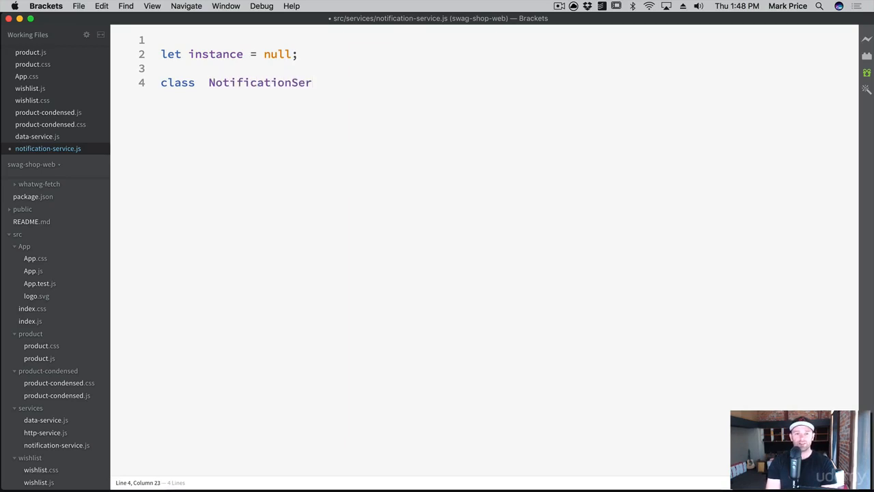
pyautogui.write('vice')
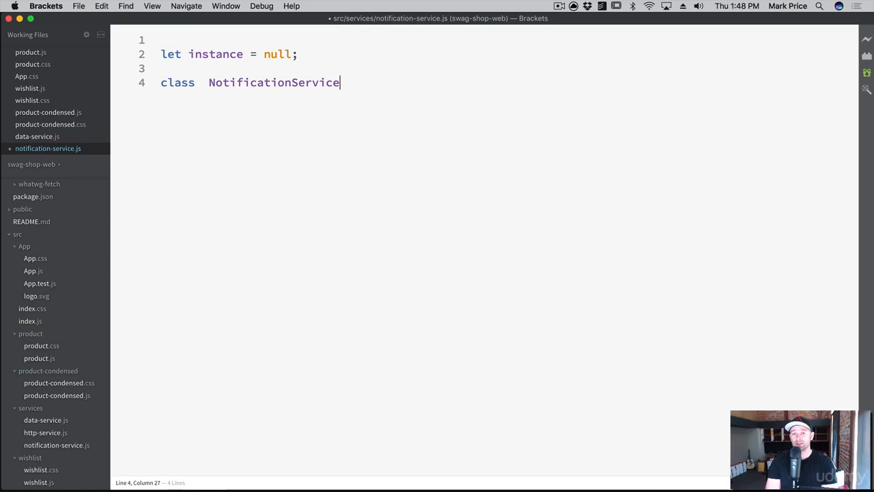
pyautogui.write('{')
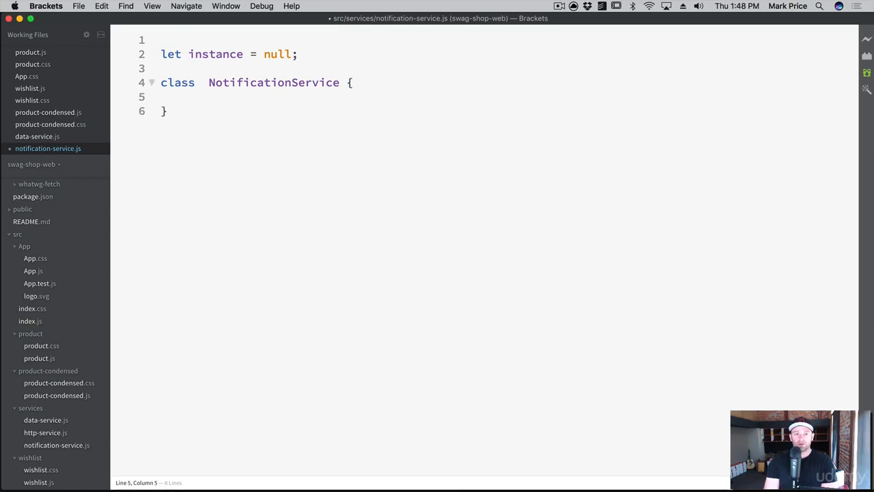
# Write a constructor that sets instance = this if unset and returns instance.
pyautogui.write('constructor()')
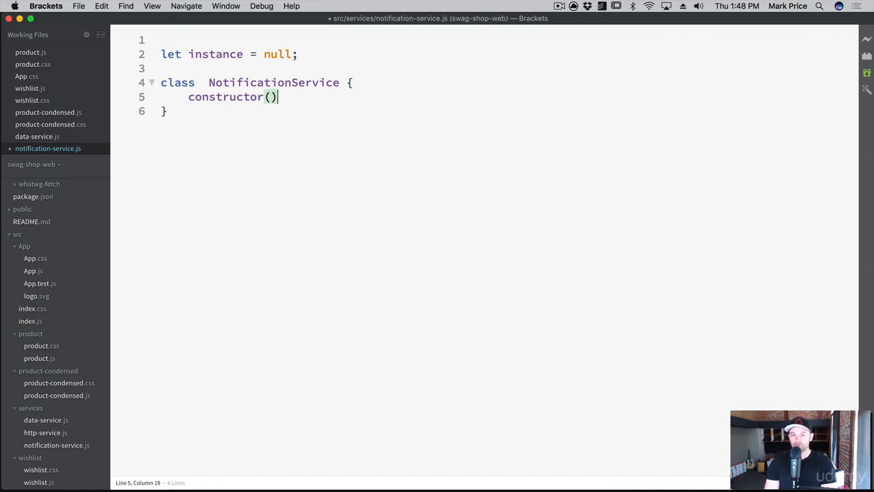
pyautogui.write('{')
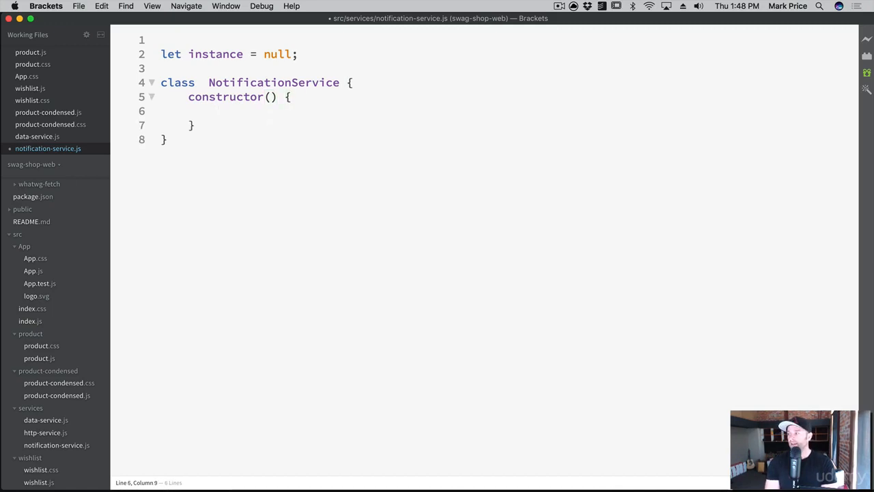
pyautogui.write('if (!instance) {]')
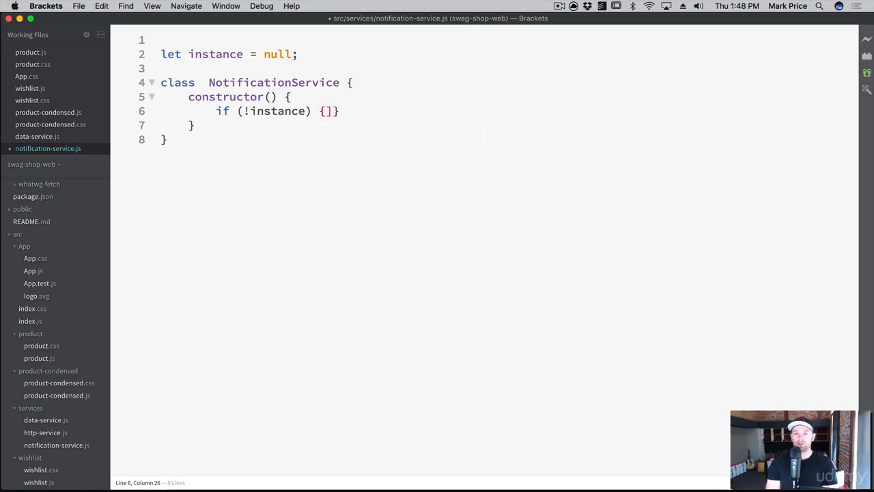
pyautogui.write('instance =')
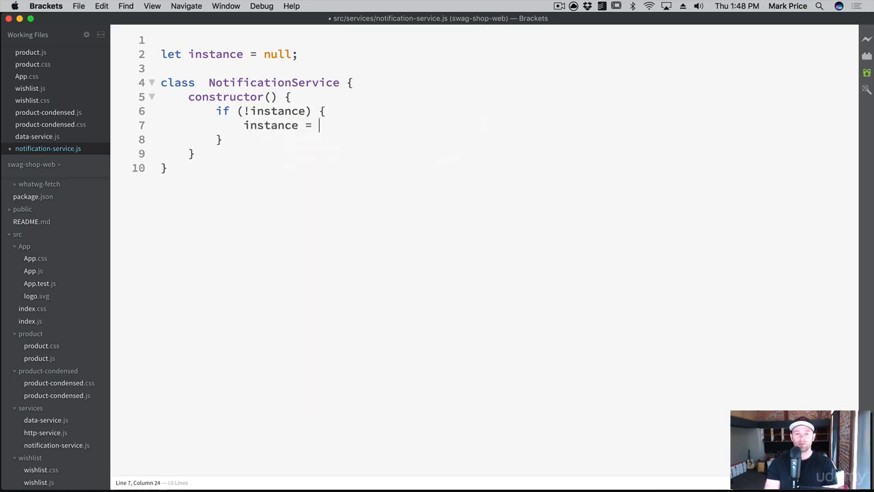
pyautogui.write('this;')
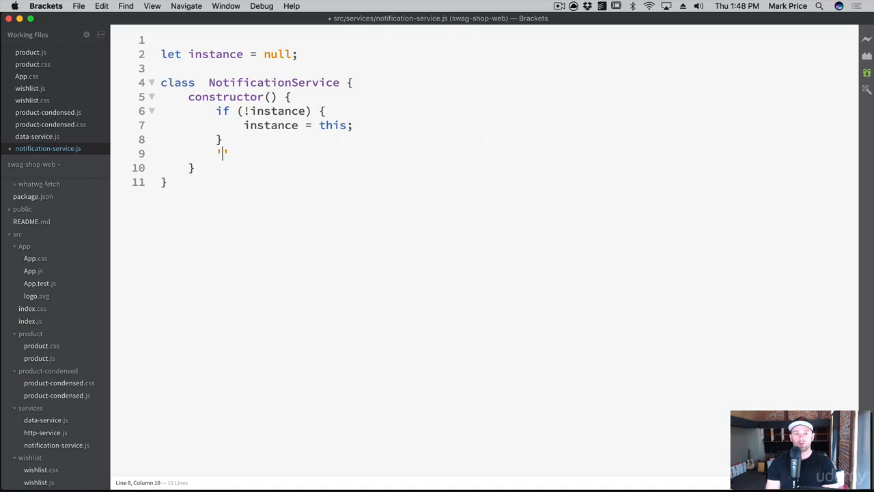
pyautogui.write('return instance;')
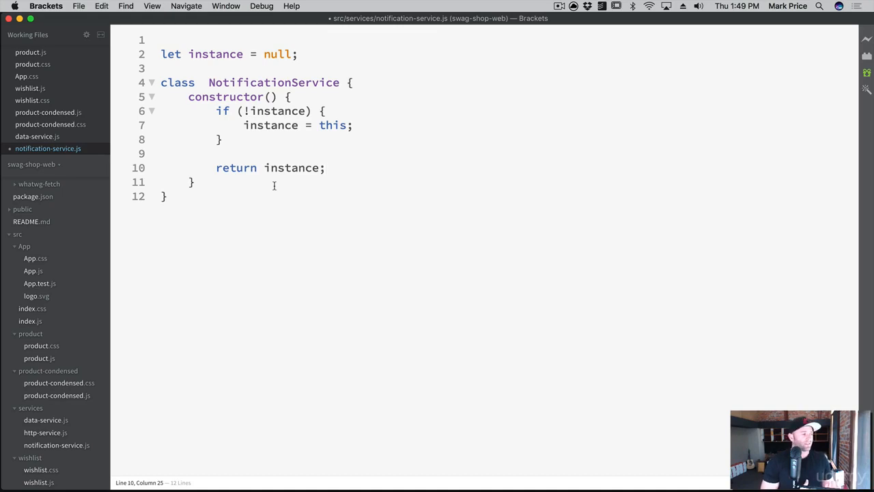
pyautogui.click(326, 168)
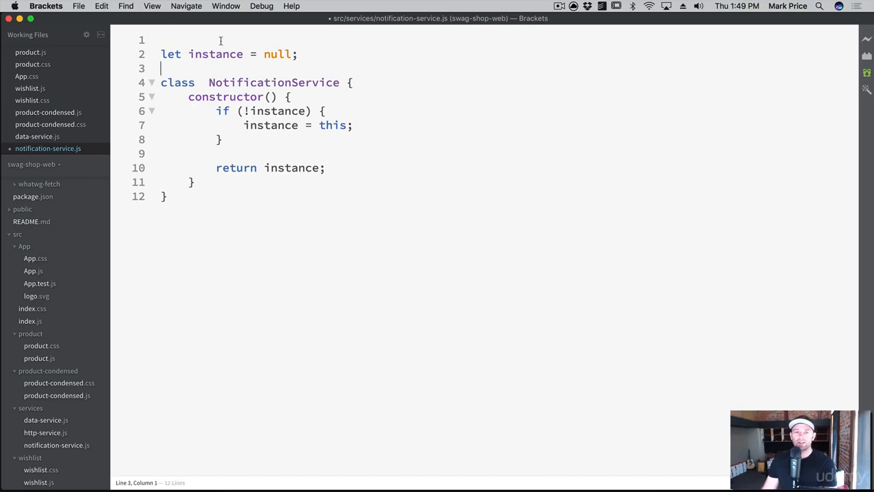
# Add var observers = {}; above the instance variable, then view data-service.js.
pyautogui.press('Enter')
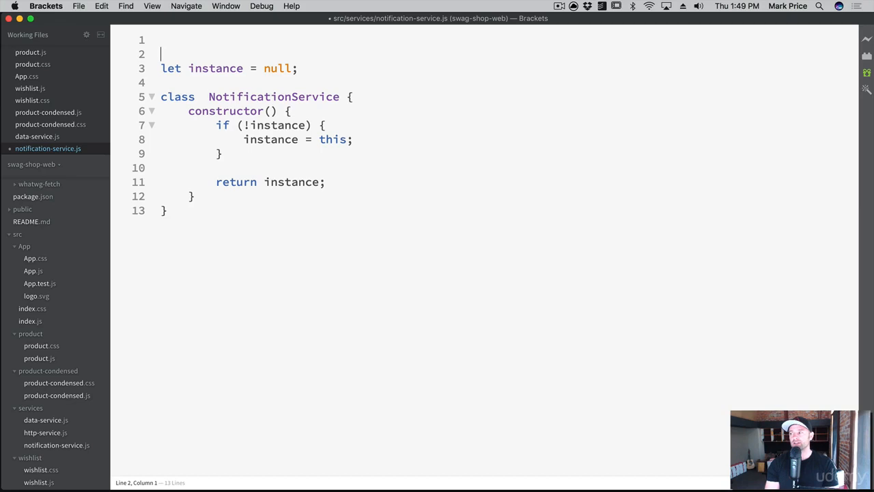
pyautogui.write('var observers =')
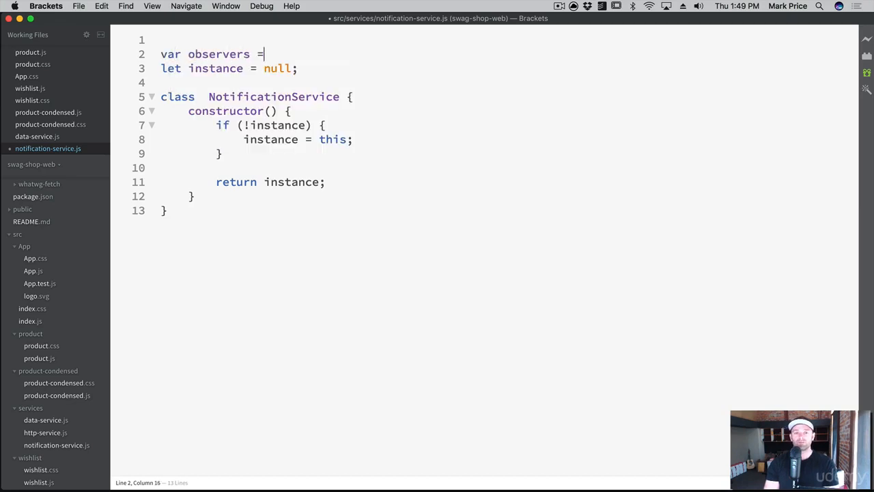
pyautogui.write('{};')
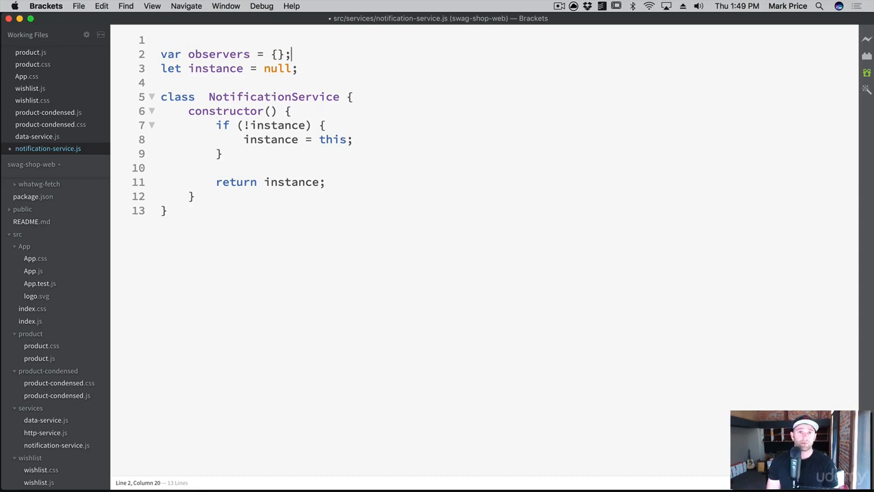
pyautogui.moveTo(252, 21)
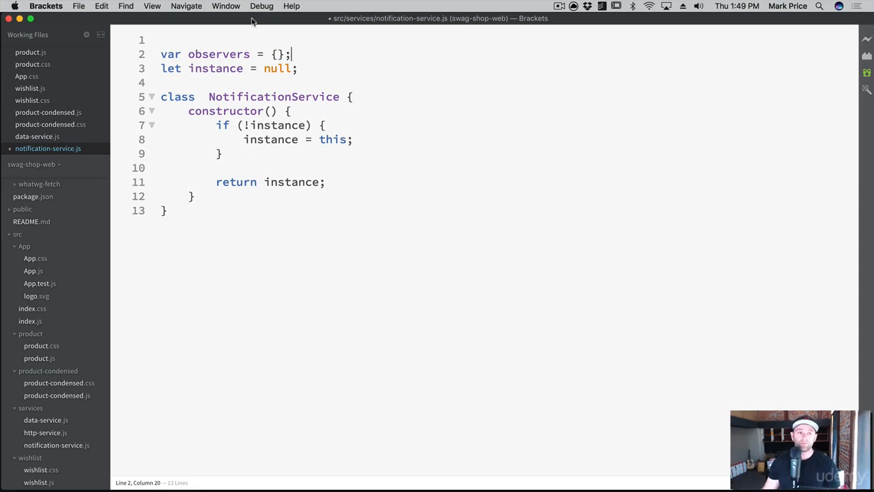
pyautogui.click(37, 136)
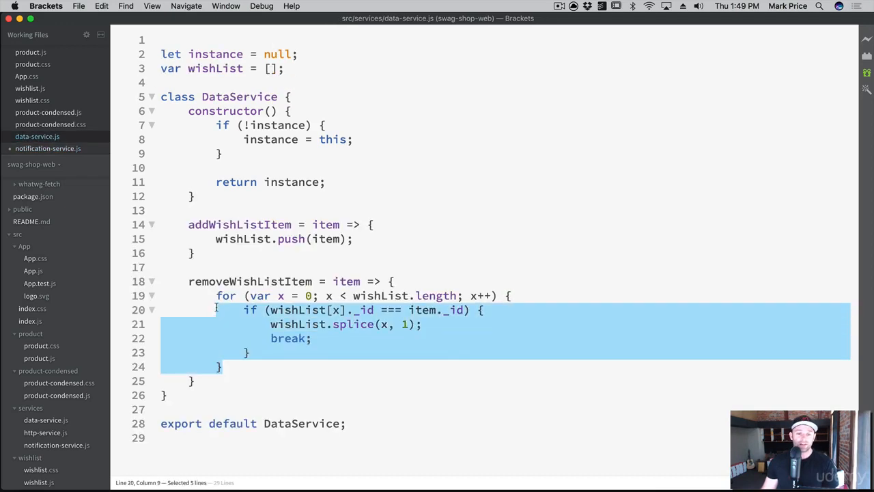
# Review DataService's code, then switch back to notification-service.js.
pyautogui.click(348, 309)
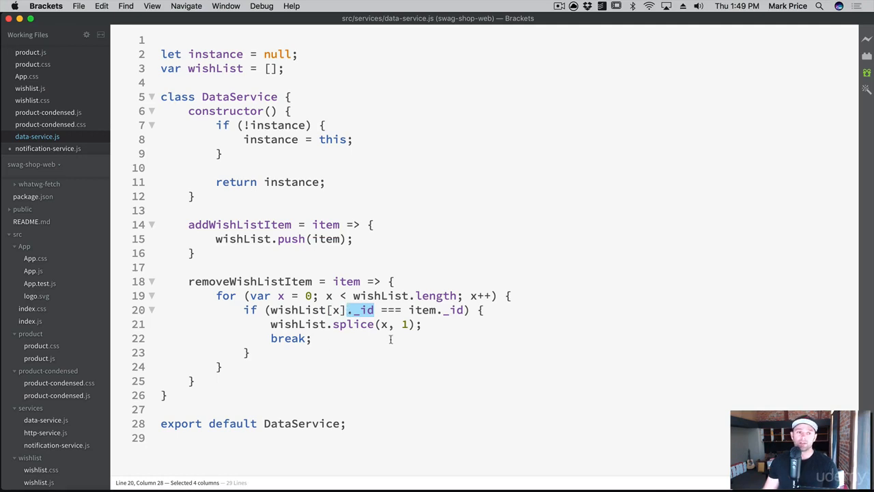
pyautogui.moveTo(225, 239)
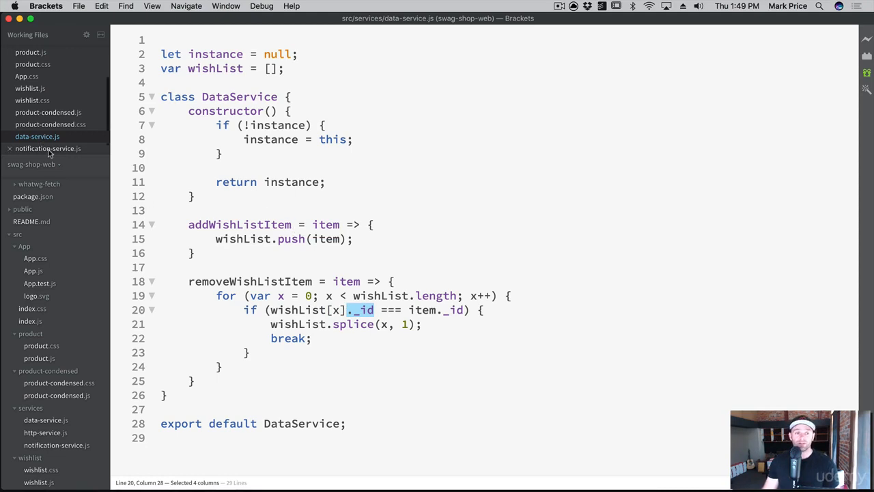
pyautogui.click(48, 148)
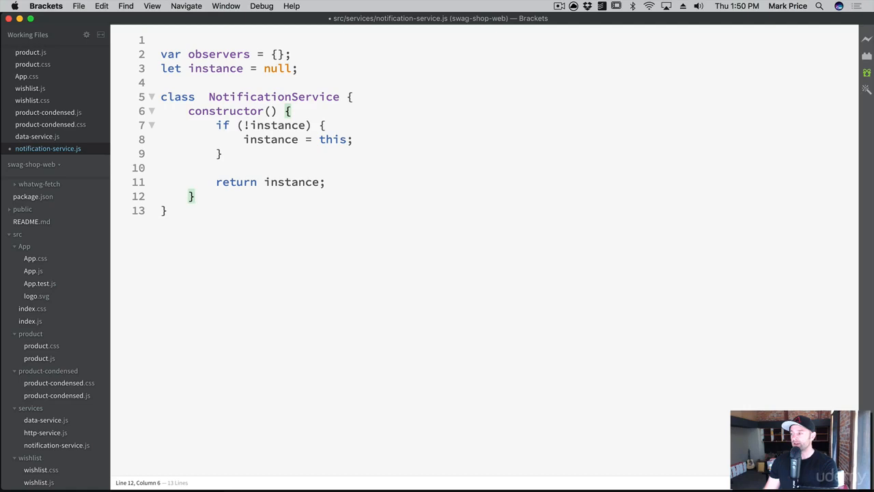
# Start an addObserver arrow method taking notifName, observer and callBack.
pyautogui.press('enter')
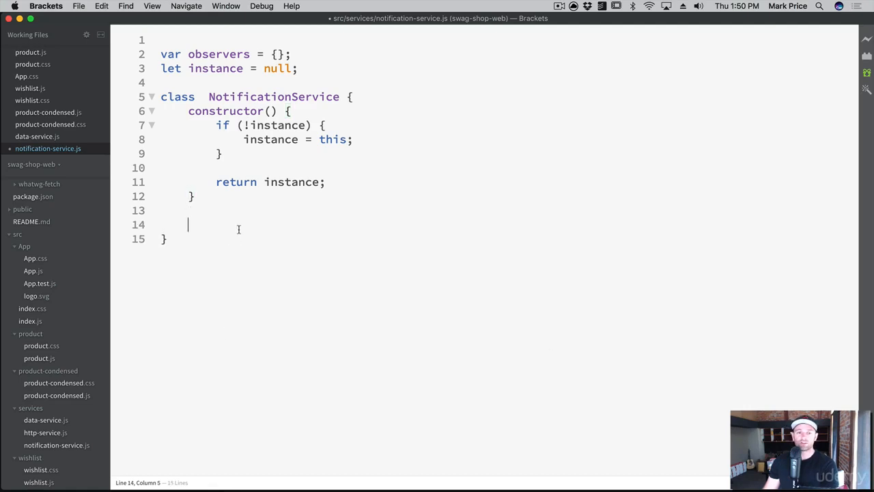
pyautogui.write('ad')
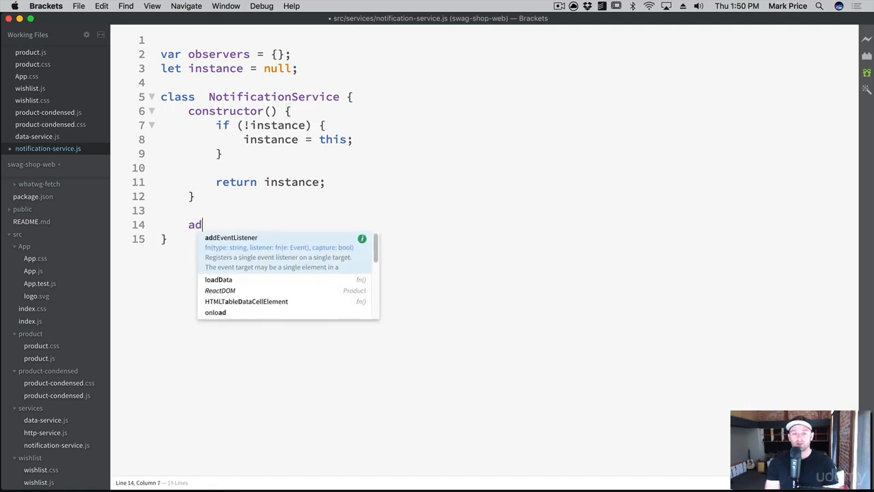
pyautogui.write('dObserver')
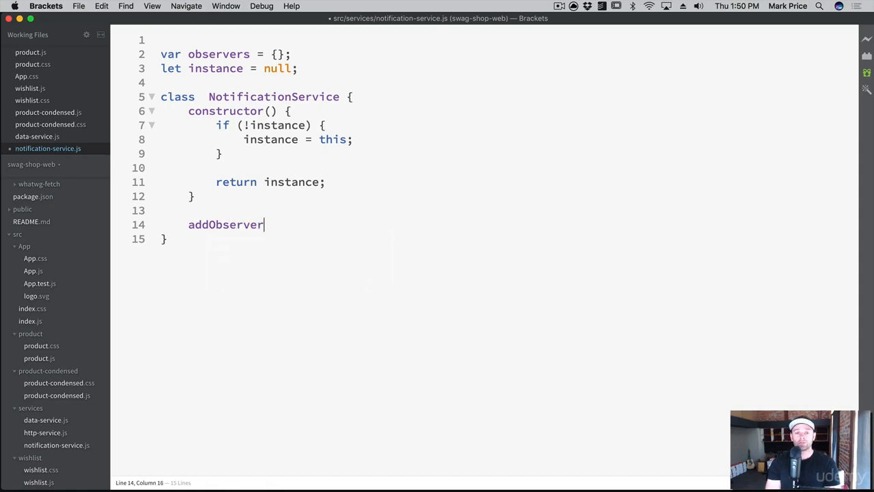
pyautogui.write('= (noti')
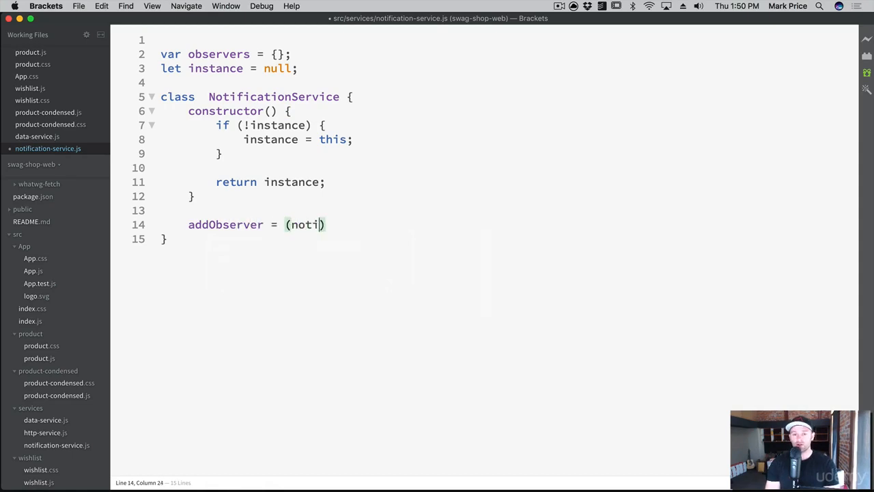
pyautogui.write('fName')
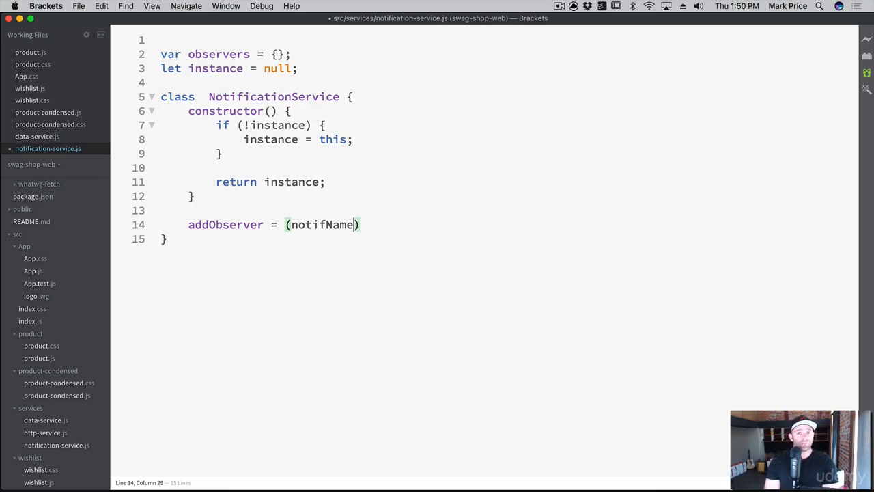
pyautogui.write(',')
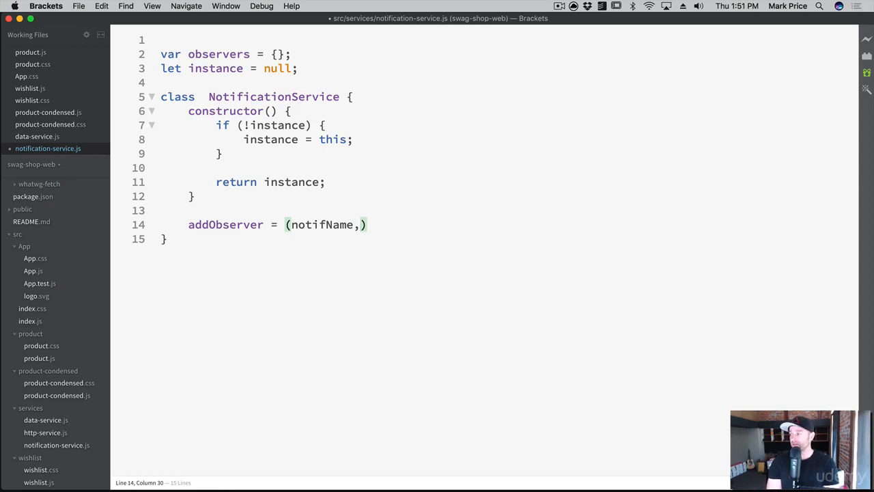
pyautogui.write('observer')
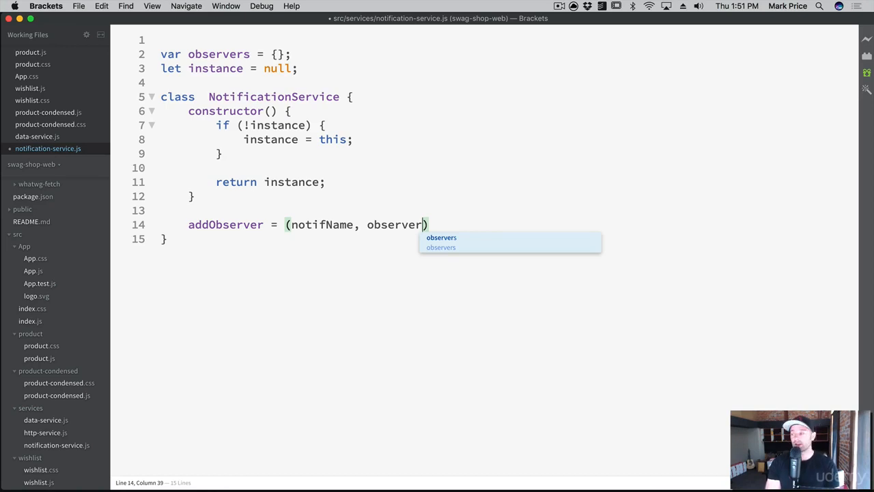
pyautogui.write(', call')
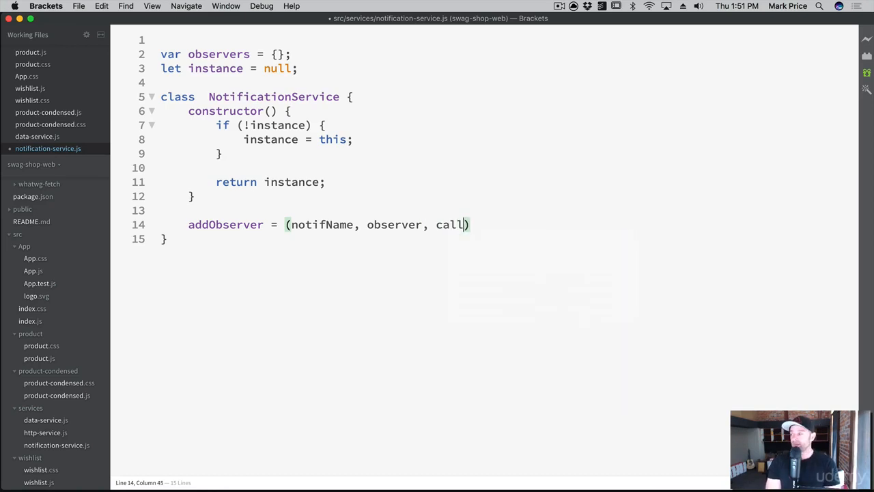
pyautogui.write('Back)')
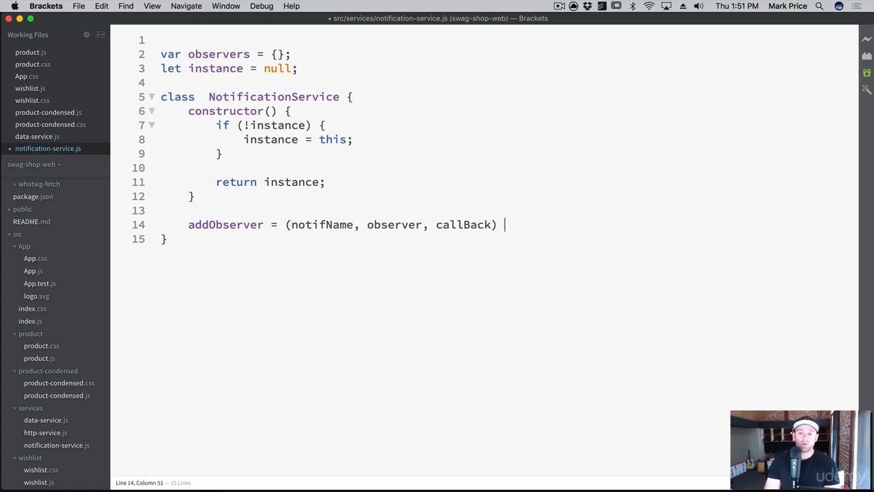
pyautogui.write('=>')
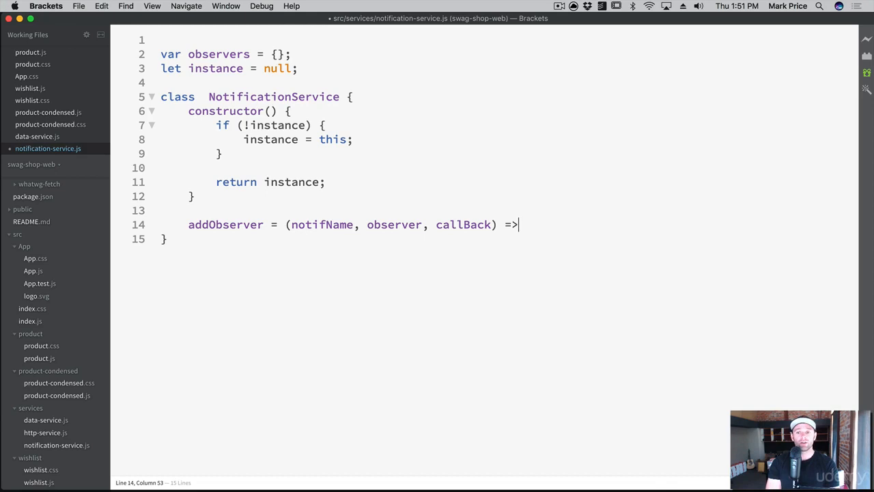
pyautogui.write('{')
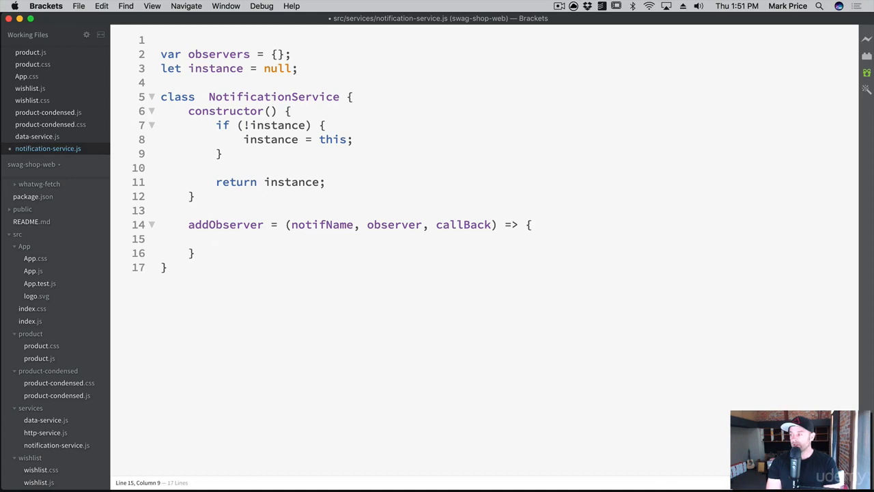
# Inside addObserver, assign let obs = observers[notifName]; and leave a blank line below.
pyautogui.write('let obs =')
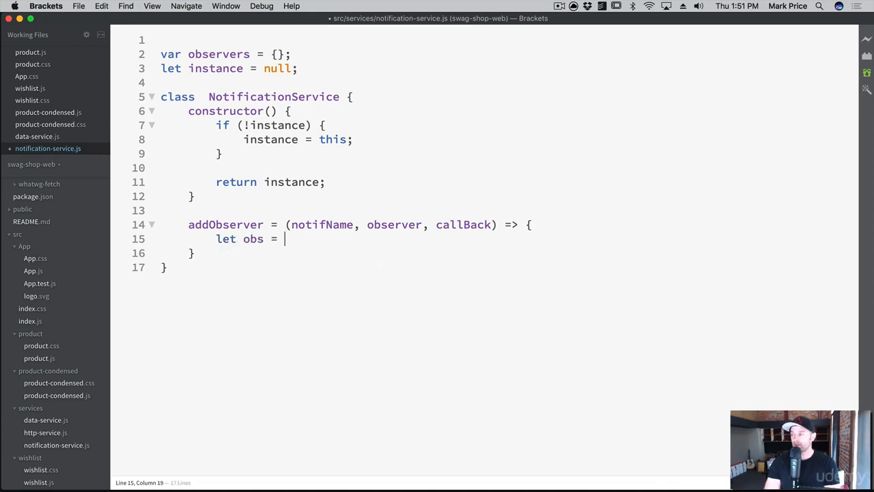
pyautogui.write('observers[no')
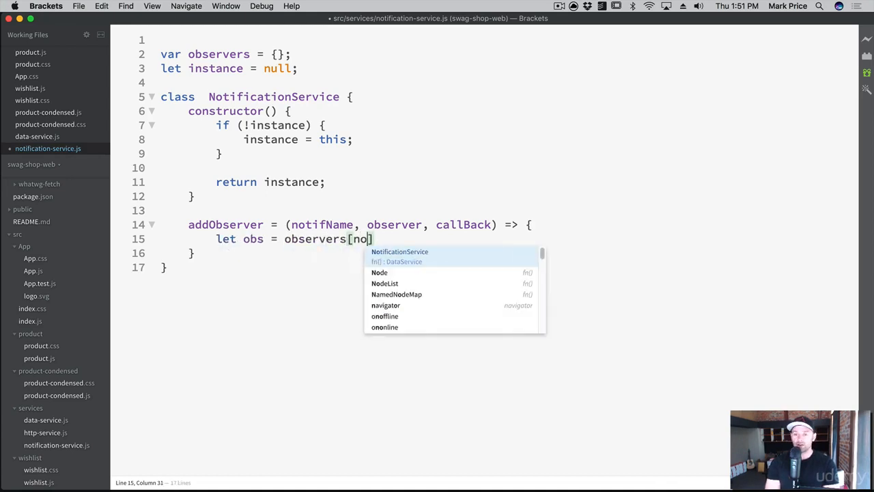
pyautogui.write('tifName]')
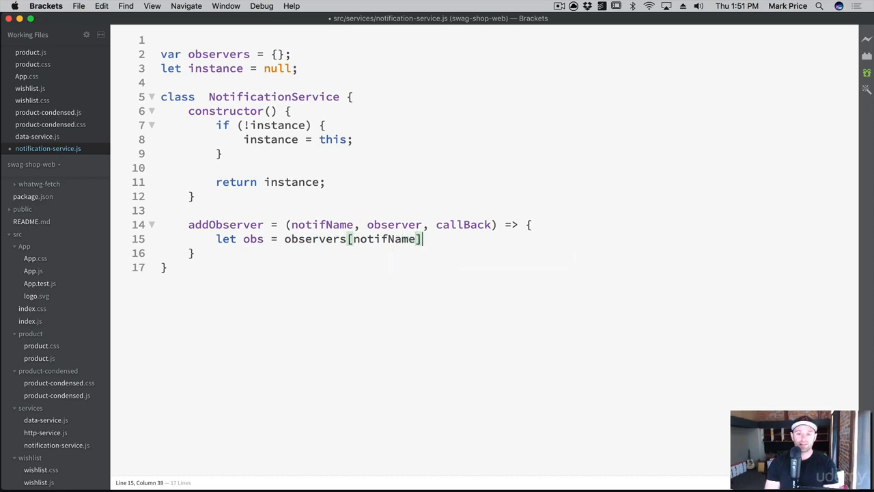
pyautogui.write(';')
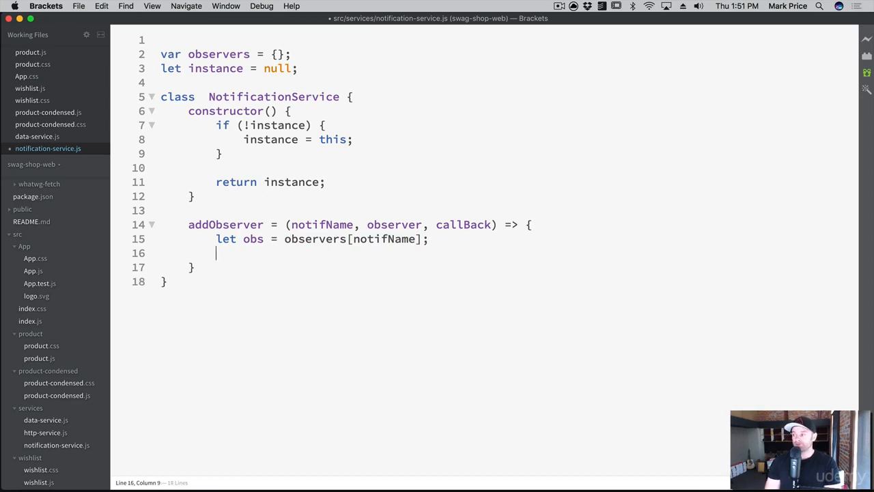
pyautogui.press('enter')
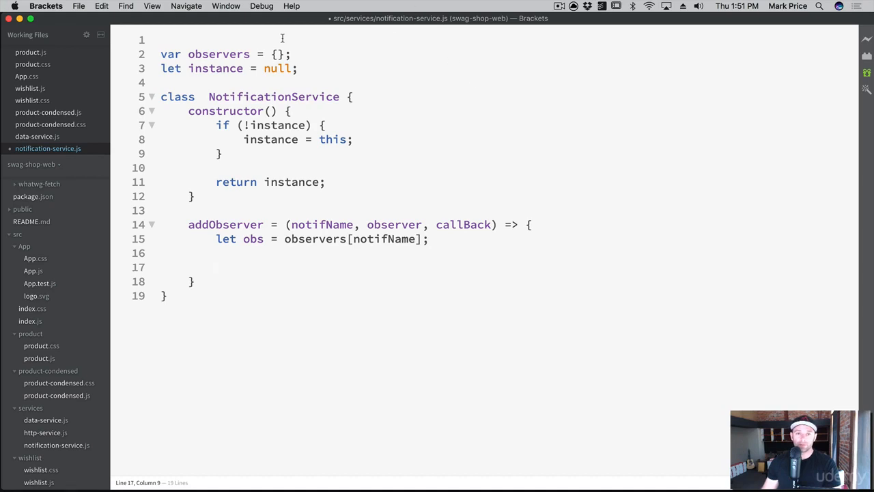
pyautogui.write('[]')
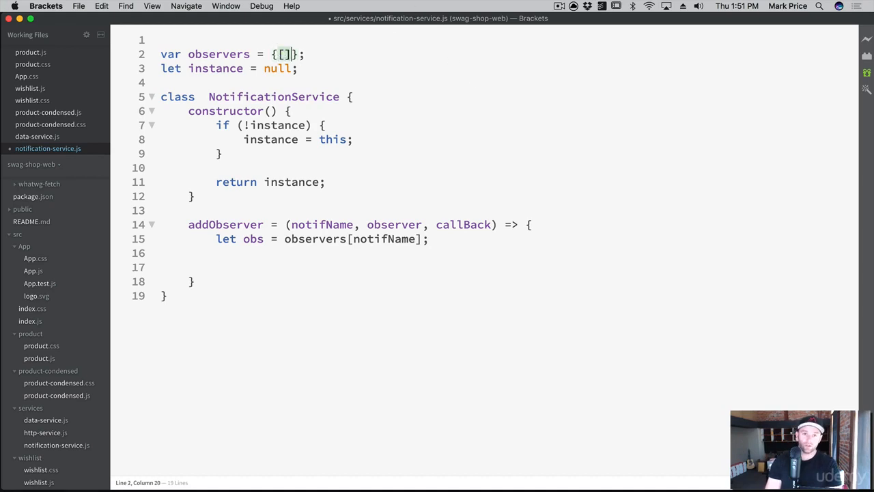
pyautogui.press('Backspace')
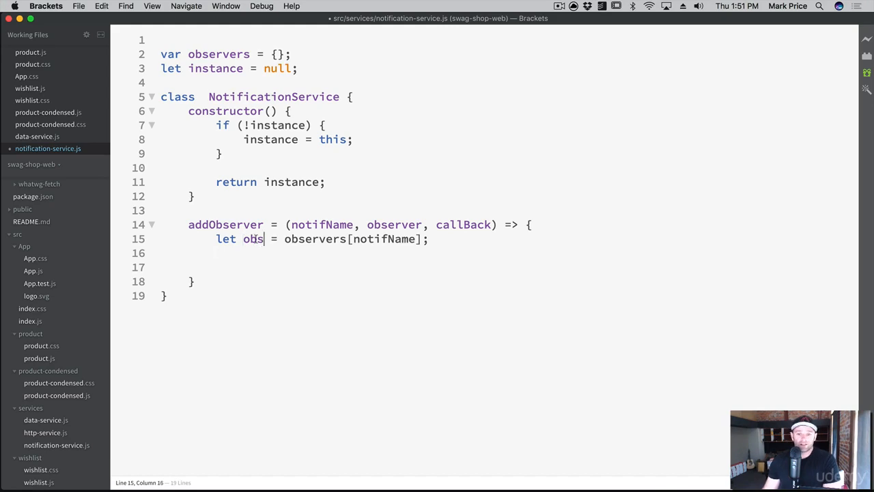
pyautogui.doubleClick(383, 238)
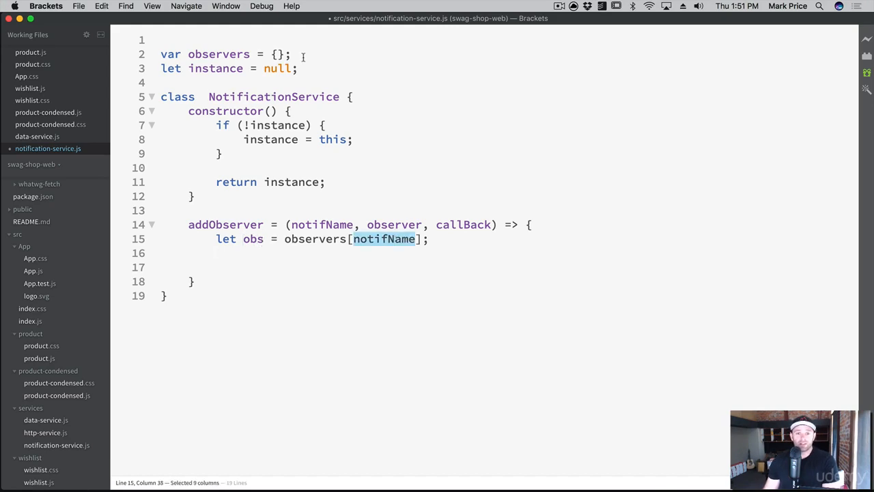
pyautogui.click(217, 252)
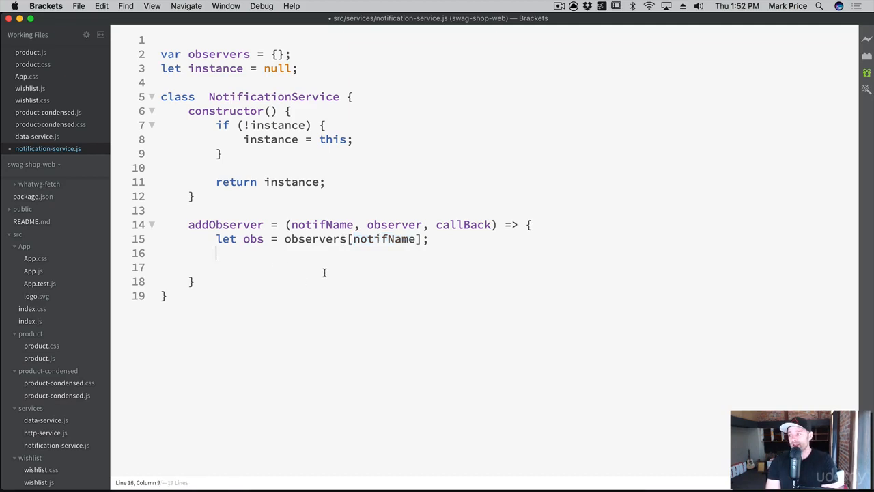
# Add if (!obs) { observers[notifName] = []; } to addObserver and save.
pyautogui.write('if (')
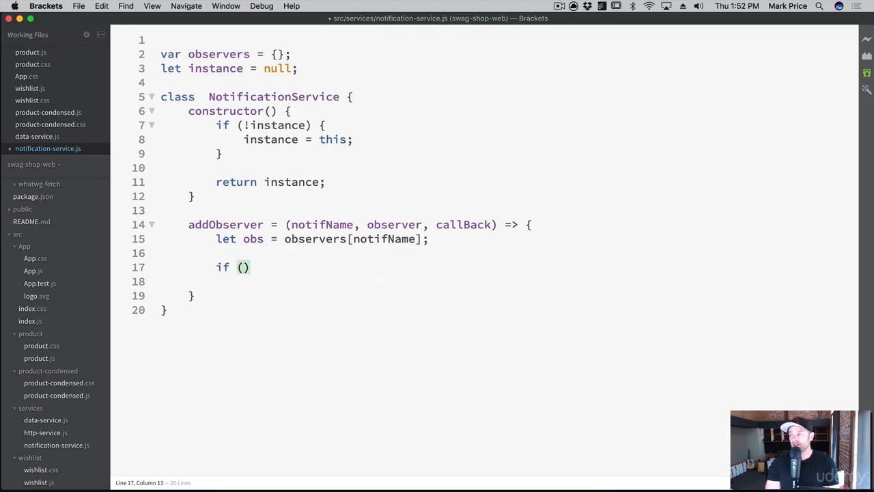
pyautogui.write('!obs')
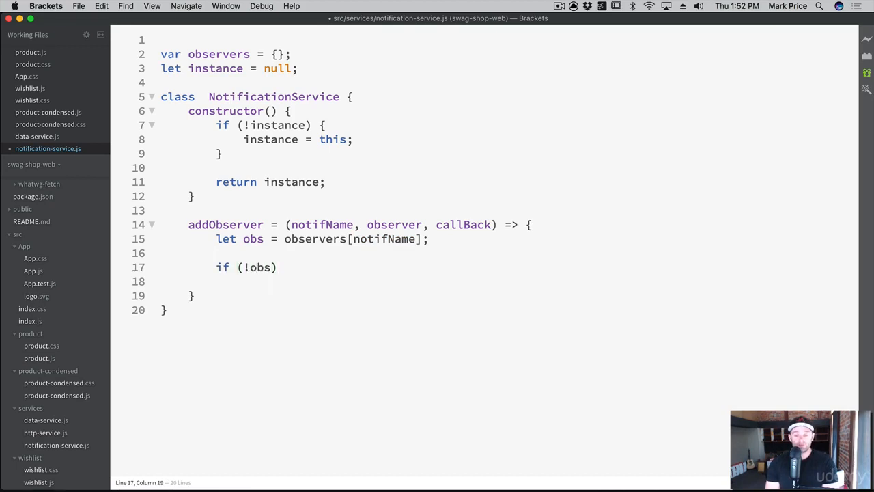
pyautogui.write('{')
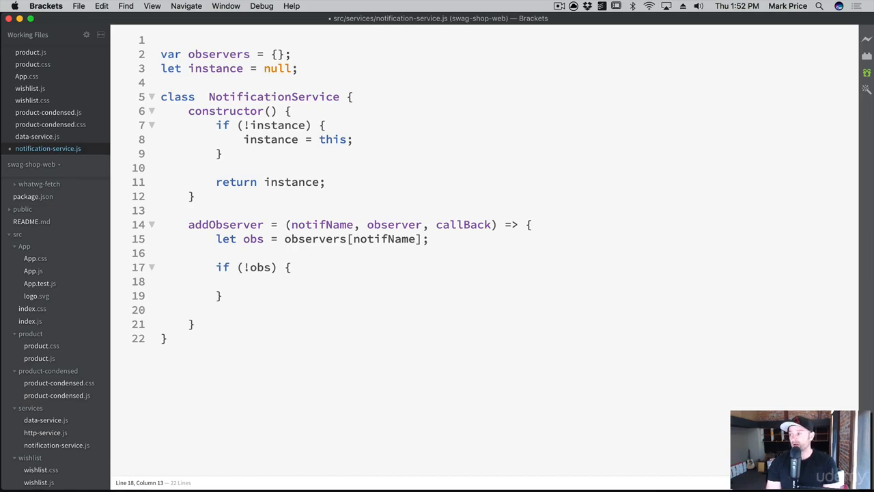
pyautogui.write('observers[]')
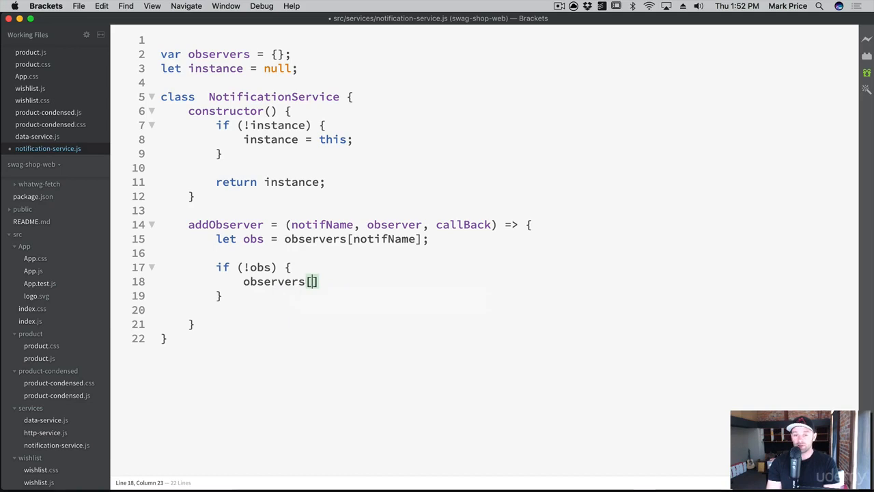
pyautogui.write('notifName')
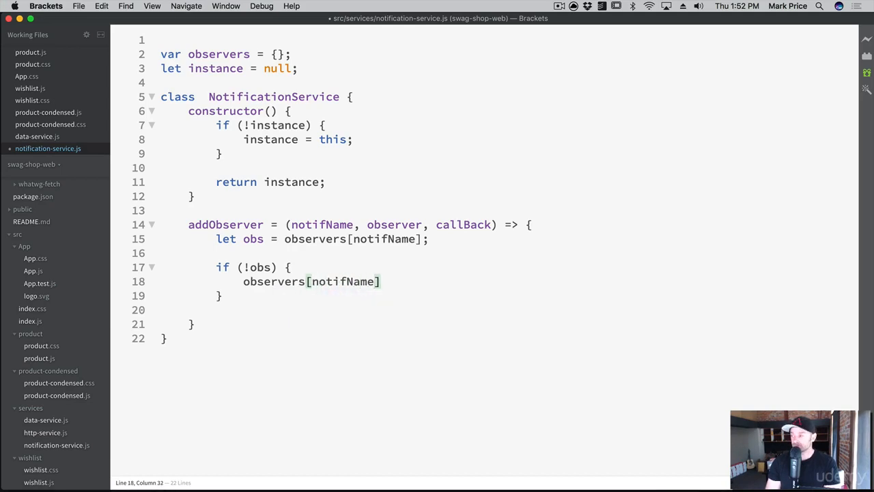
pyautogui.write('= [];')
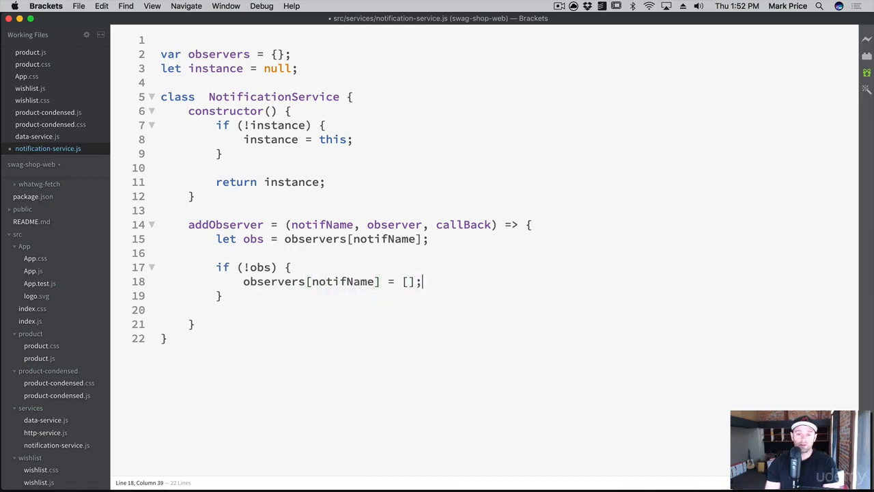
pyautogui.press('cmd+s')
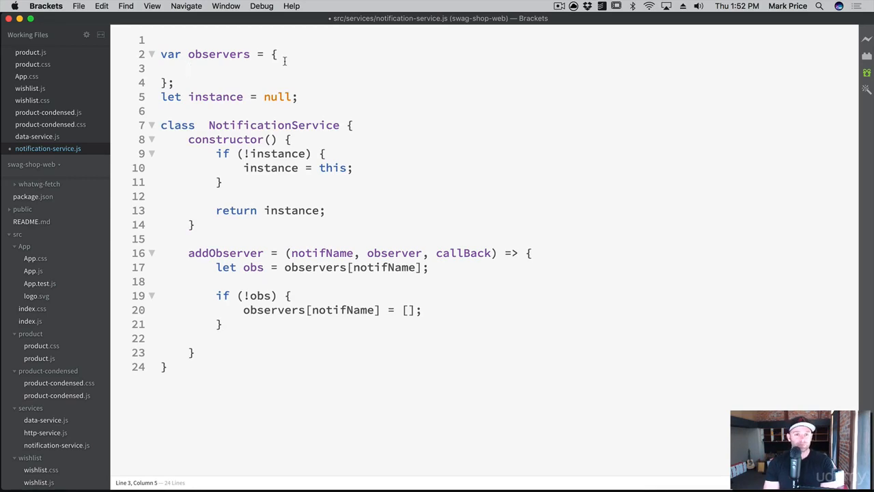
# Type a sample wishListChanged entry with observer someComponent and a callBack function.
pyautogui.write('[]')
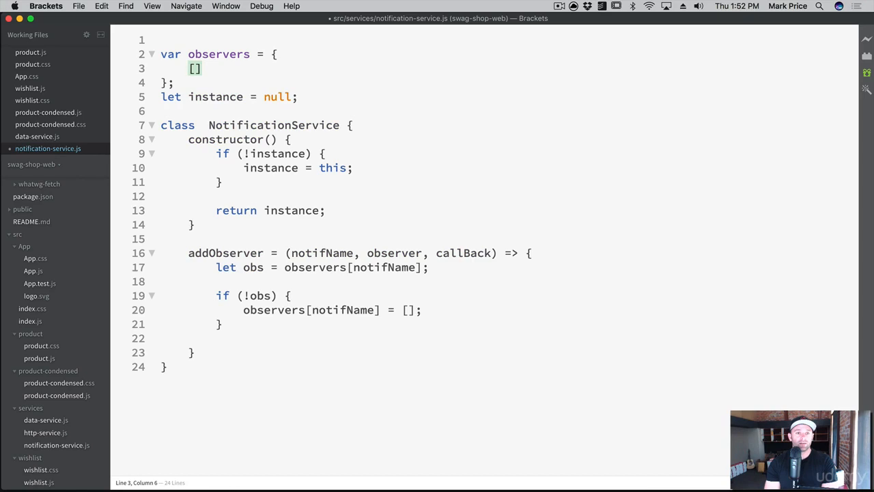
pyautogui.write('""')
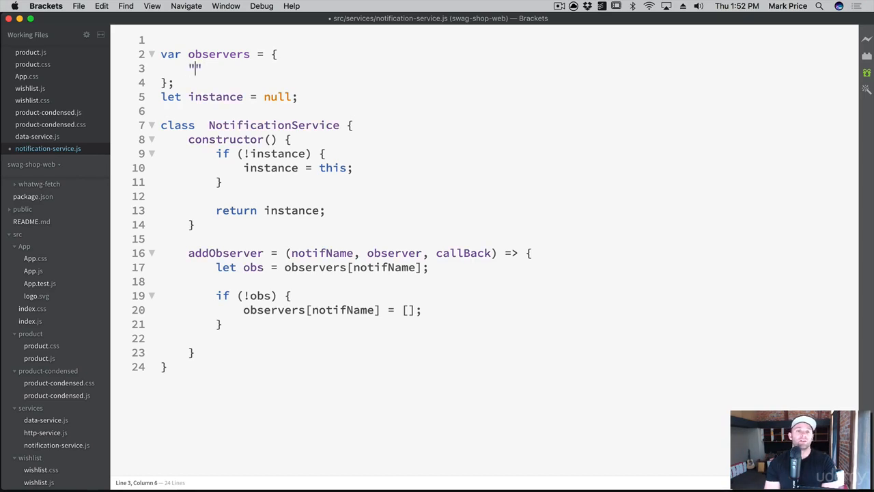
pyautogui.write('wishList')
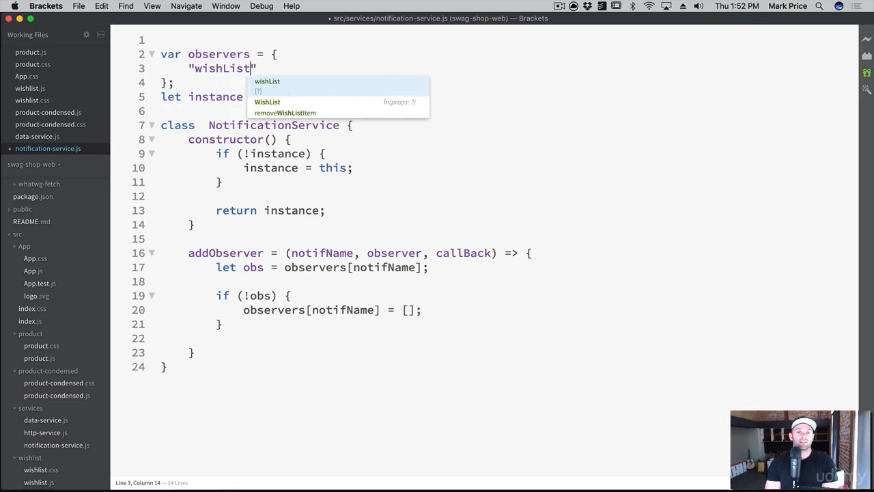
pyautogui.write('Changed')
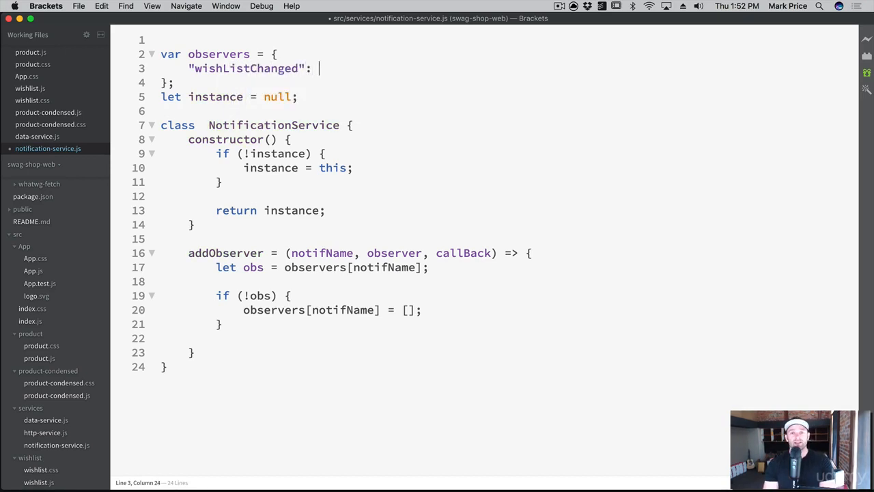
pyautogui.write('{}')
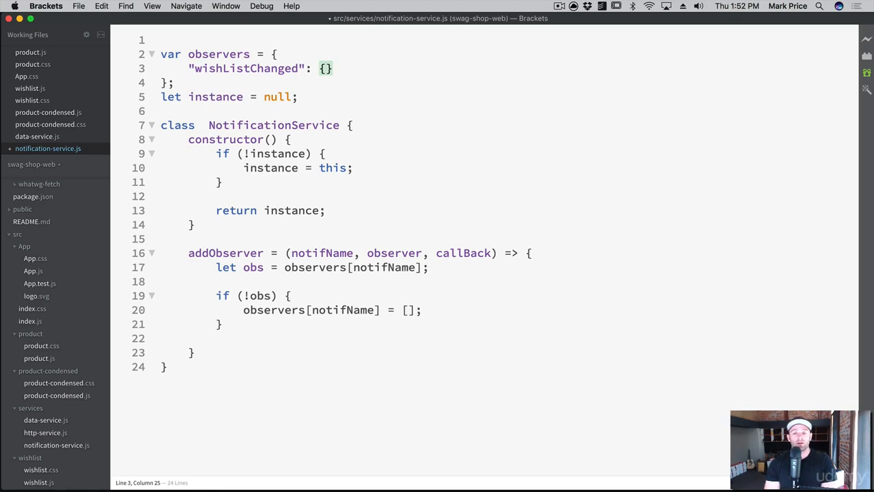
pyautogui.write('observer:')
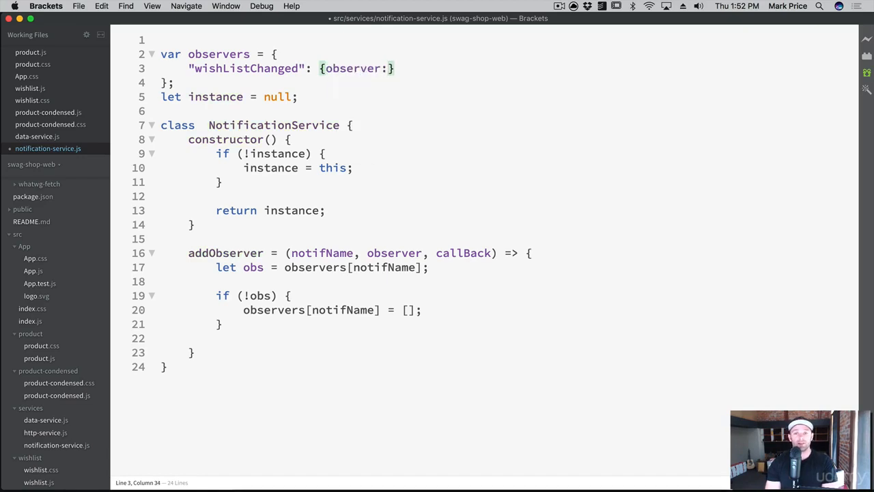
pyautogui.write('someObj')
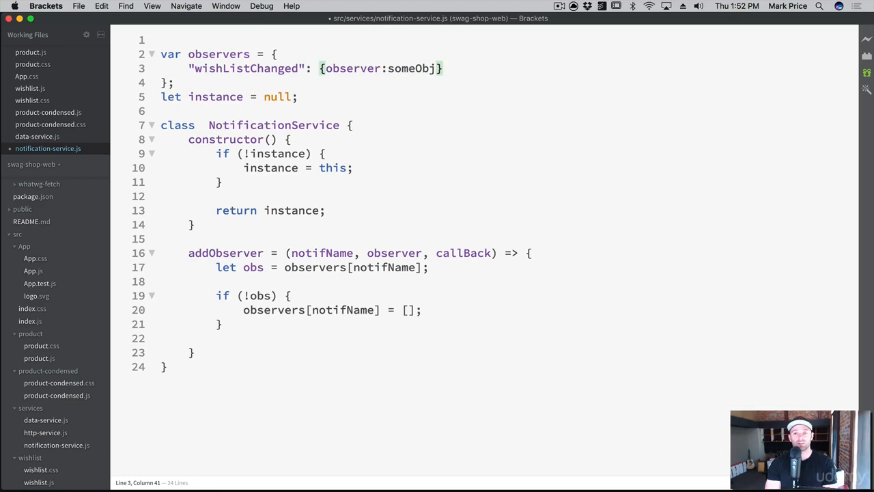
pyautogui.write('someComponent,')
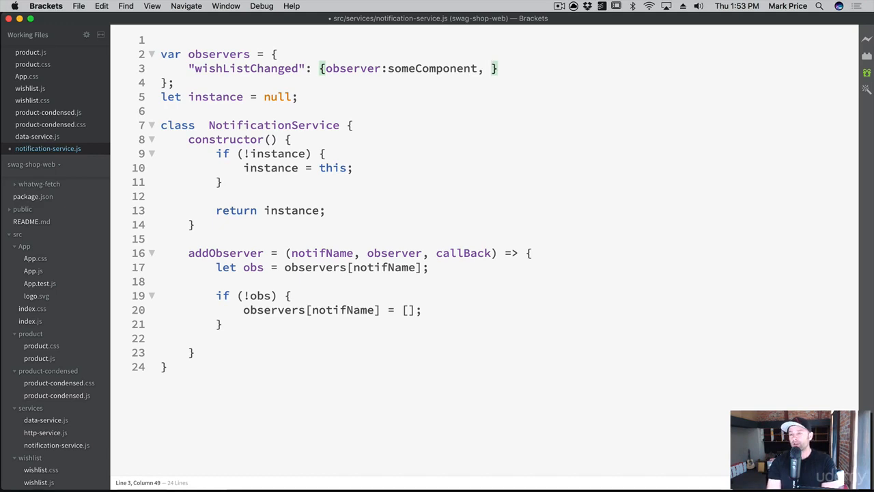
pyautogui.write('callBack:')
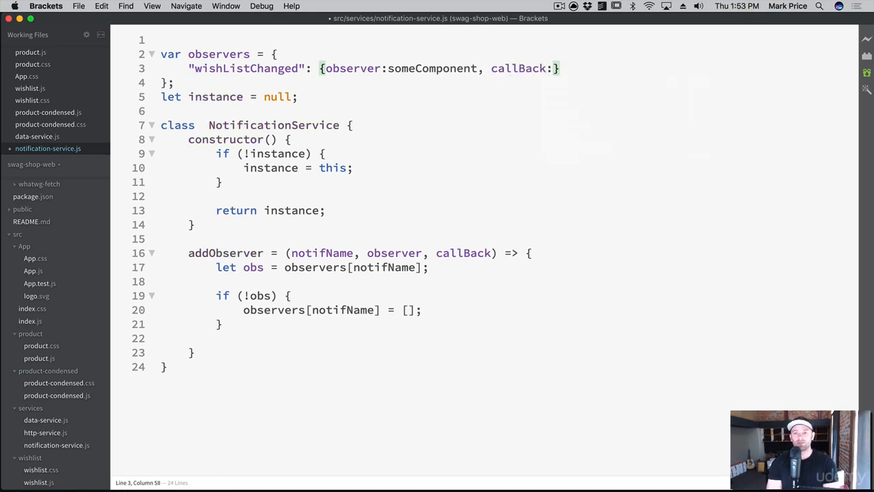
pyautogui.write('someFUn')
pyautogui.write('"')
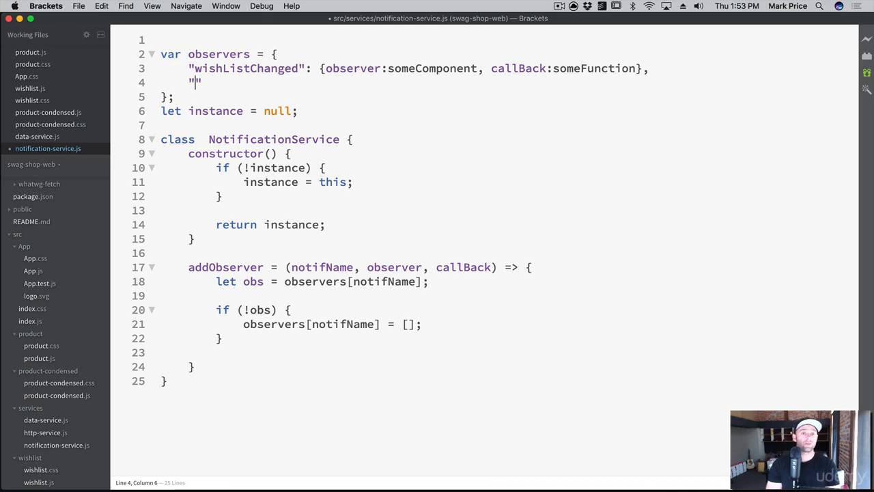
# Add a sample userHasLoggedIn entry holding [{}] with another component as observer.
pyautogui.write('userHas')
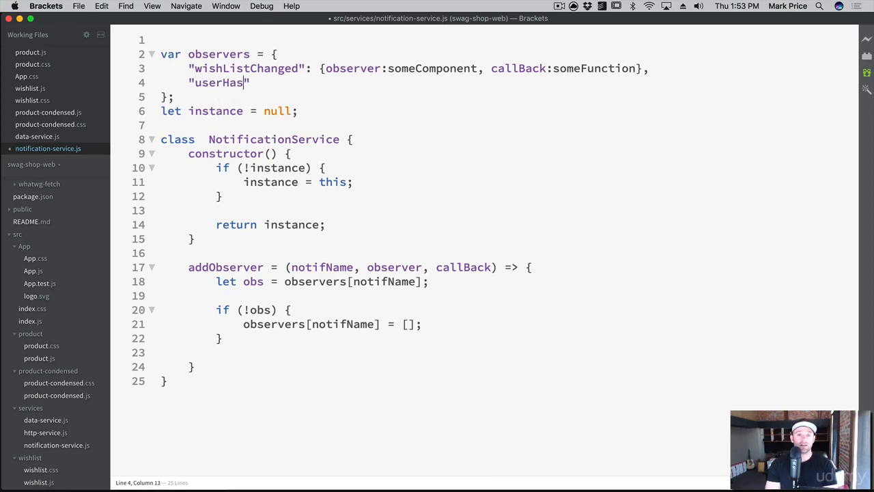
pyautogui.write('LoggedIn')
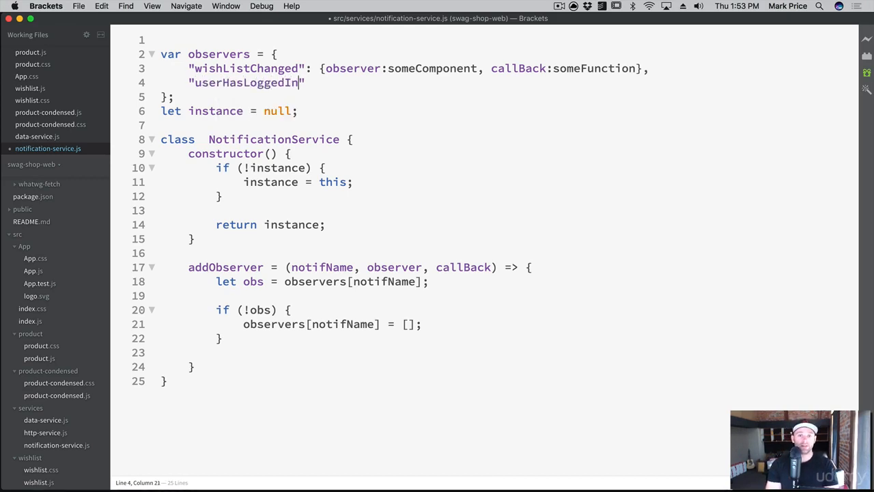
pyautogui.write(':')
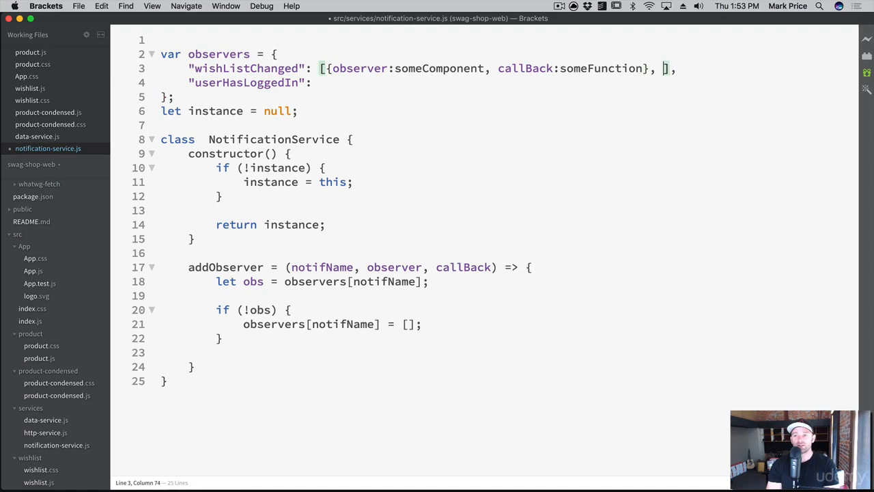
pyautogui.write('{observer:')
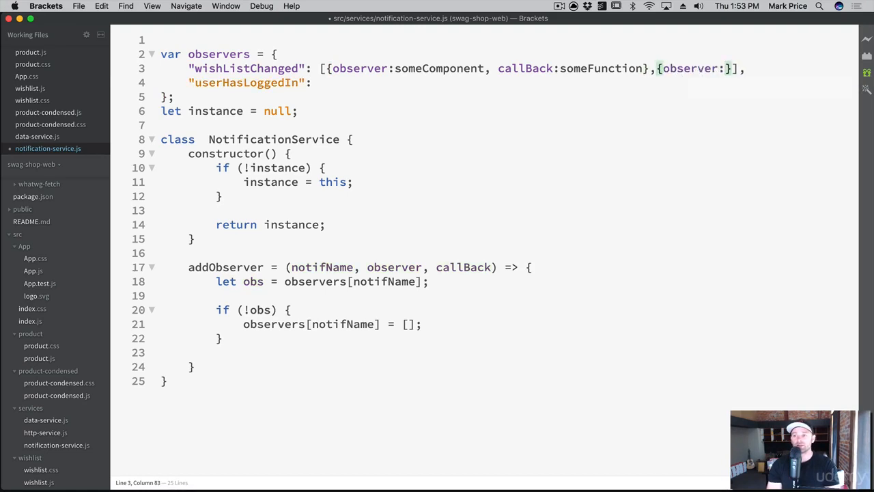
pyautogui.write('Someothercompone')
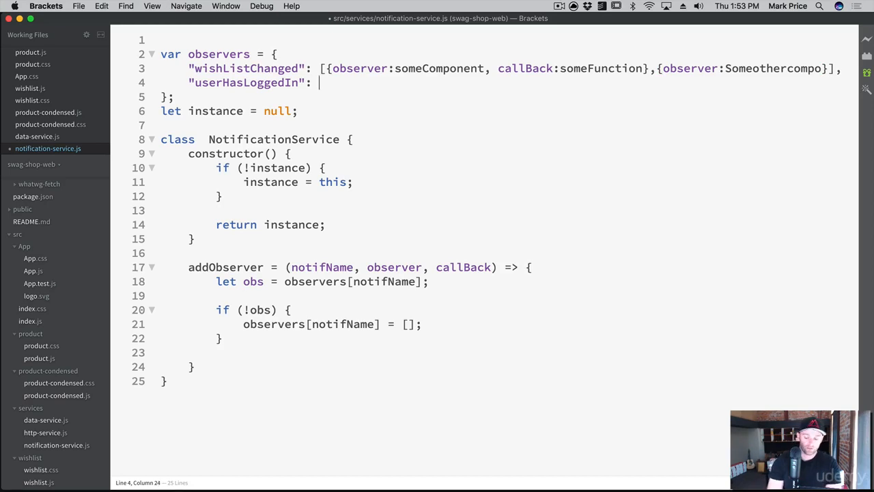
pyautogui.write('[{}]')
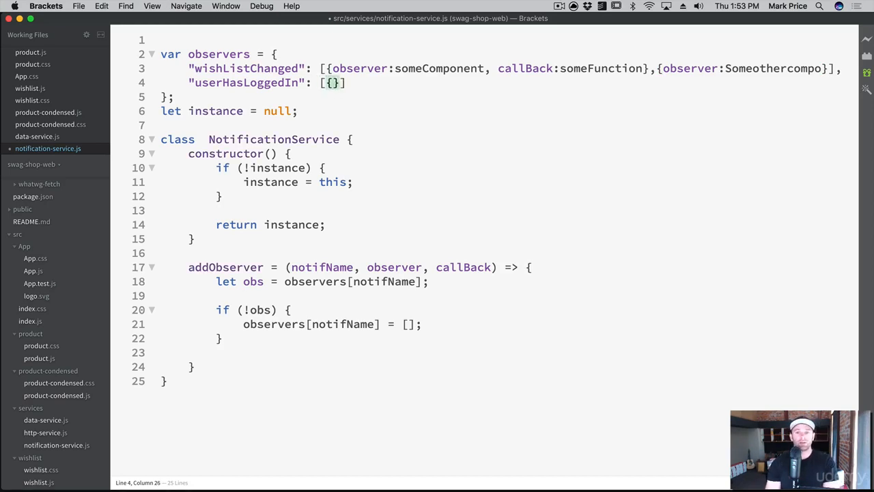
pyautogui.write('observer:some')
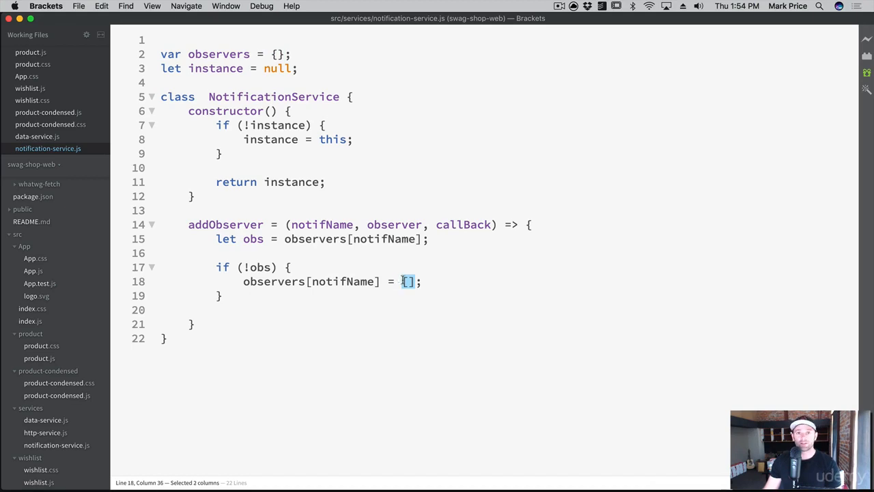
pyautogui.moveTo(502, 302)
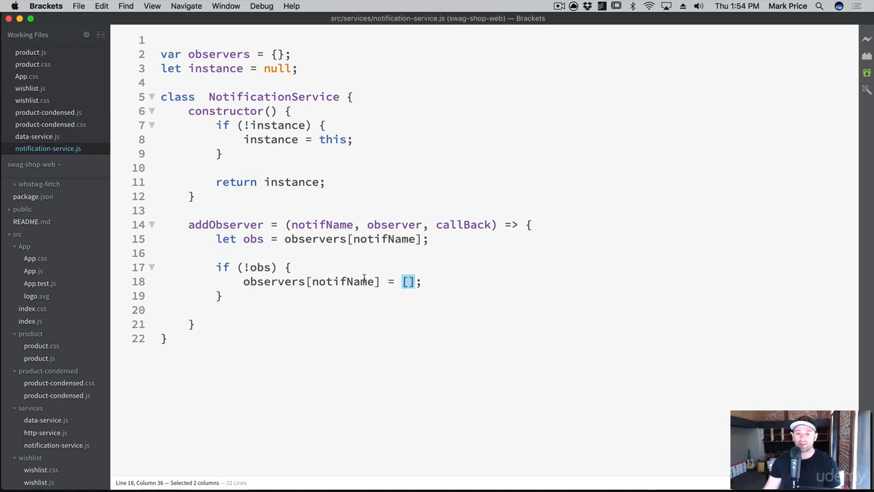
# Highlight the notifName key being assigned in addObserver.
pyautogui.doubleClick(344, 281)
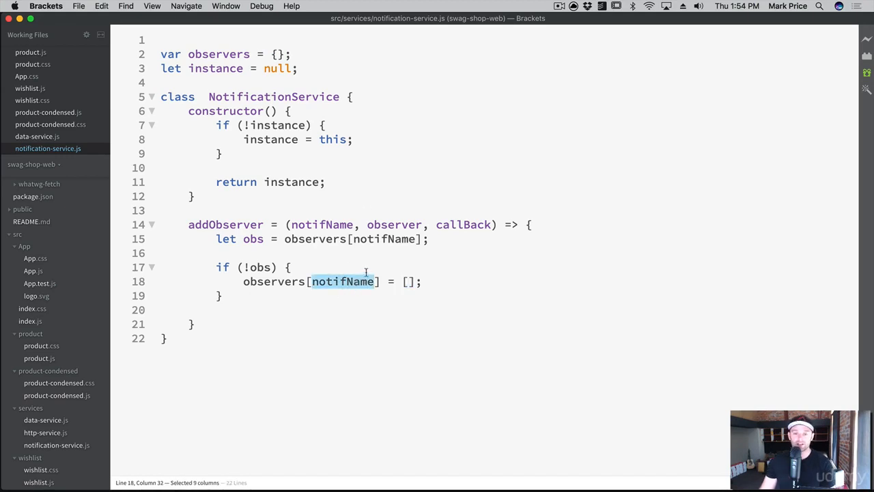
pyautogui.moveTo(273, 304)
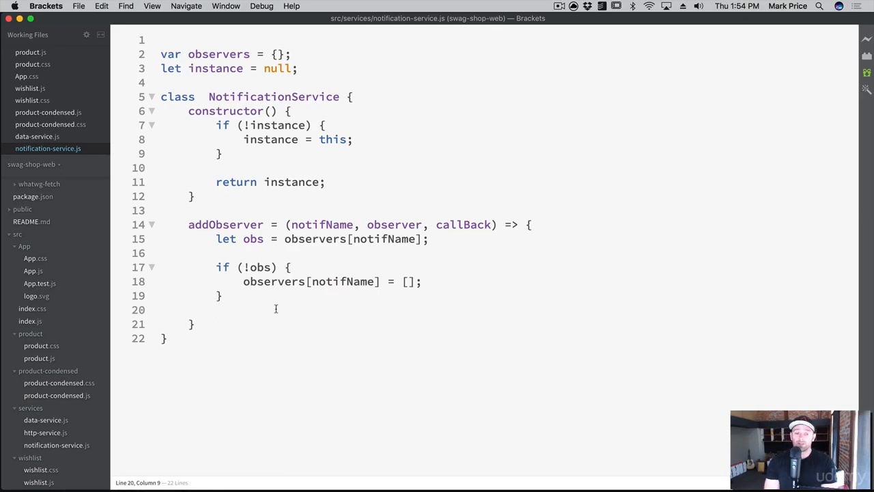
# Below the if block, create let obj = {observer: observer, callBack: callBack};.
pyautogui.write('let obj =')
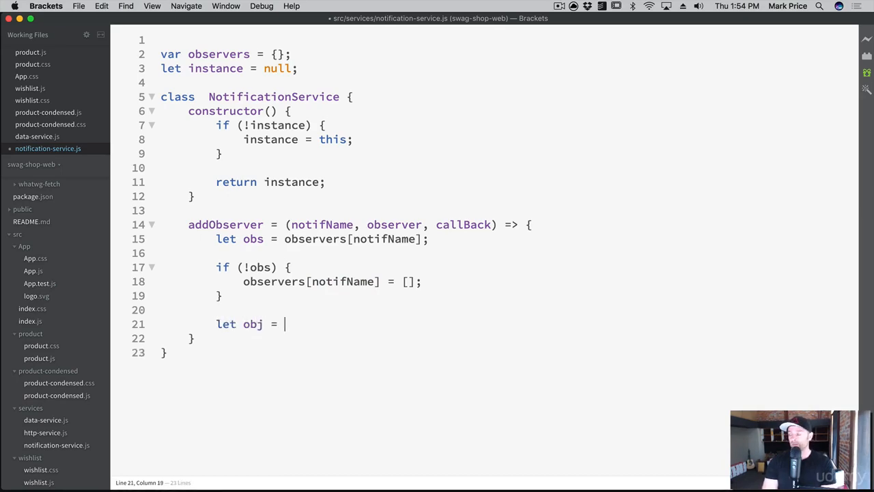
pyautogui.write('{obser')
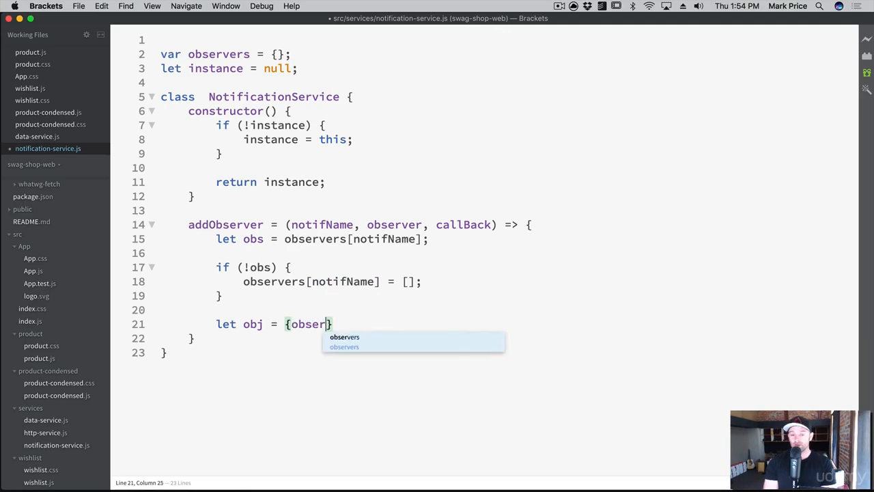
pyautogui.write('ver: observer')
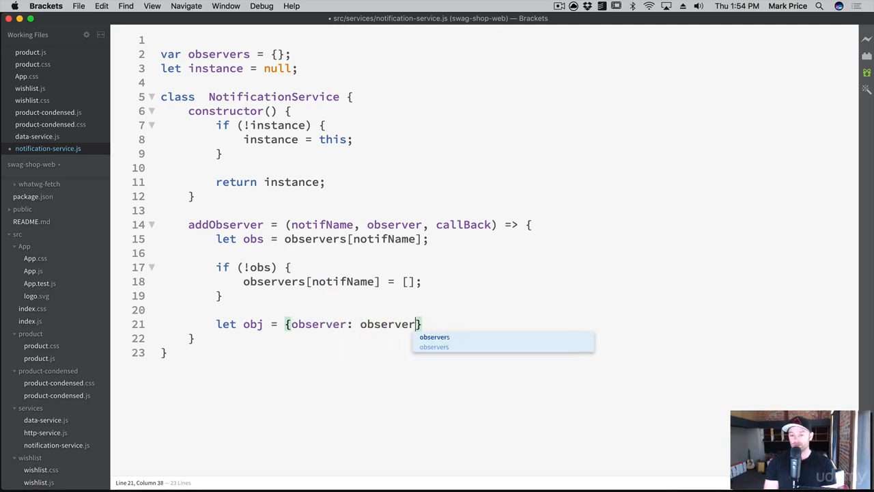
pyautogui.write(', callBack: call')
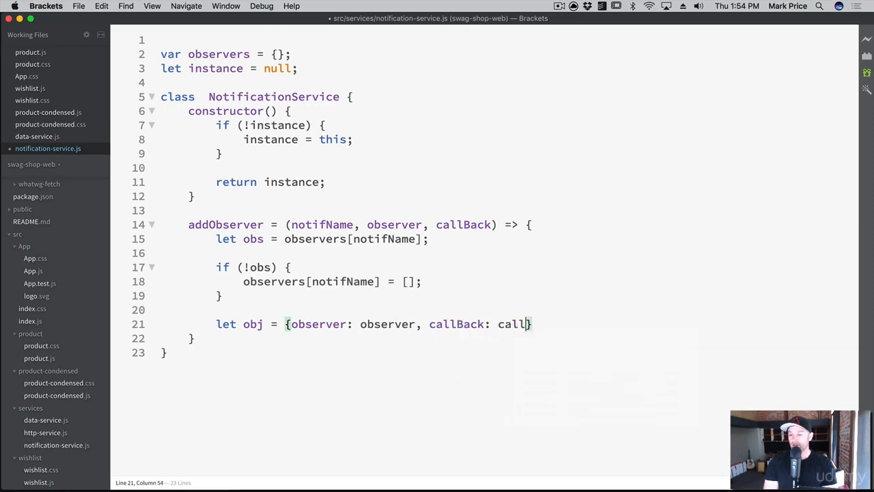
pyautogui.write('Back};')
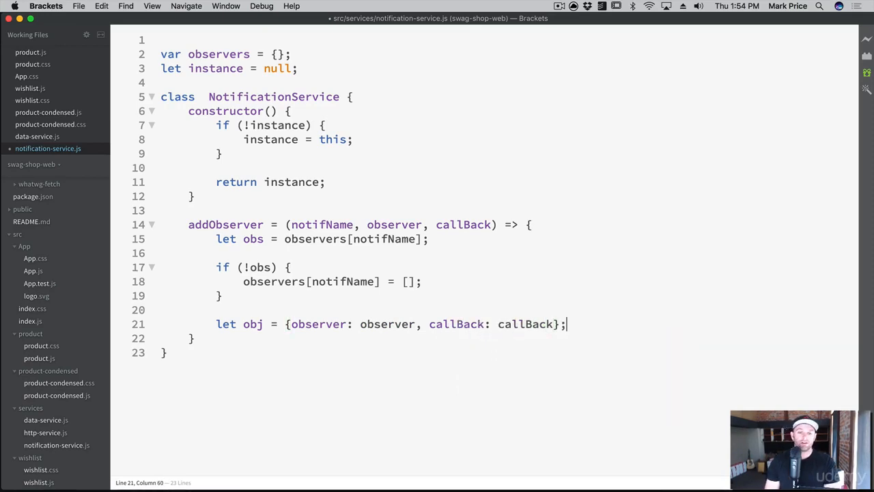
pyautogui.doubleClick(318, 323)
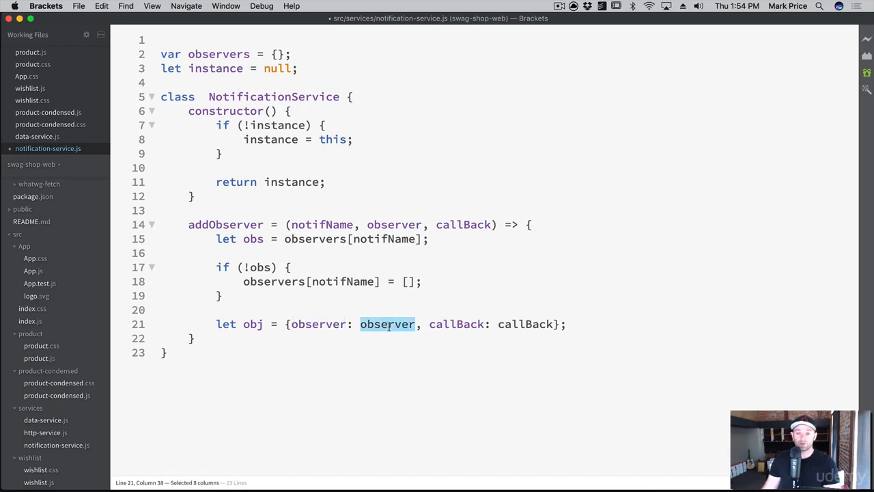
pyautogui.click(516, 323)
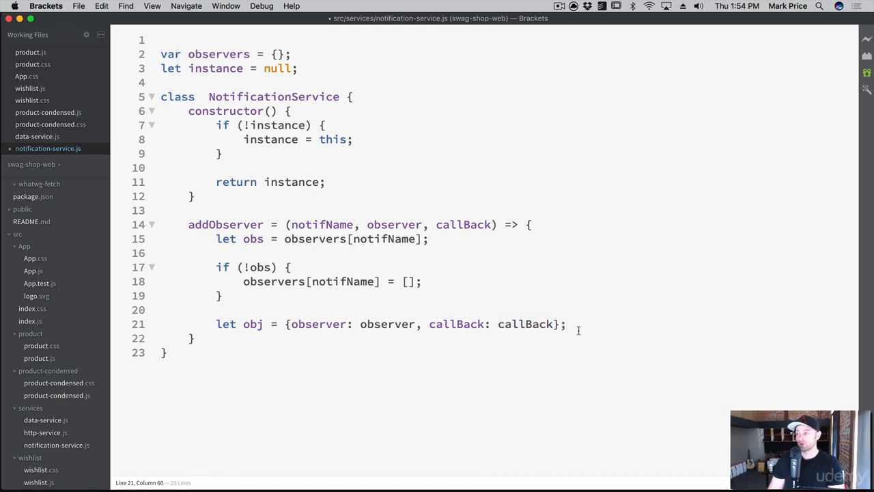
# Push obj onto observers[notifName] in addObserver.
pyautogui.write('observers[notifNa')
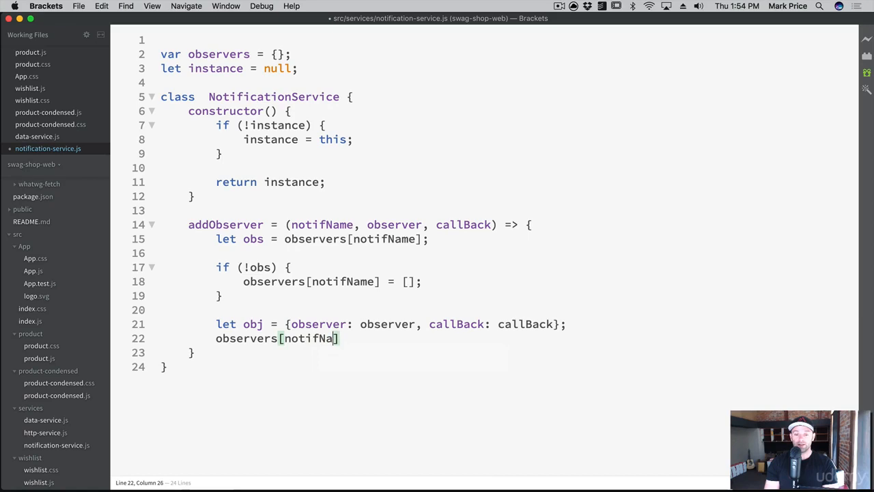
pyautogui.write('me]')
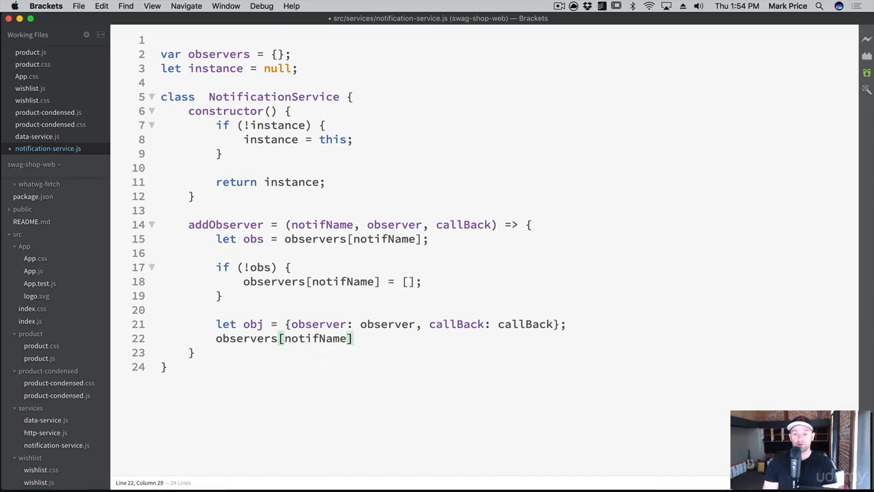
pyautogui.write('.push(obj)')
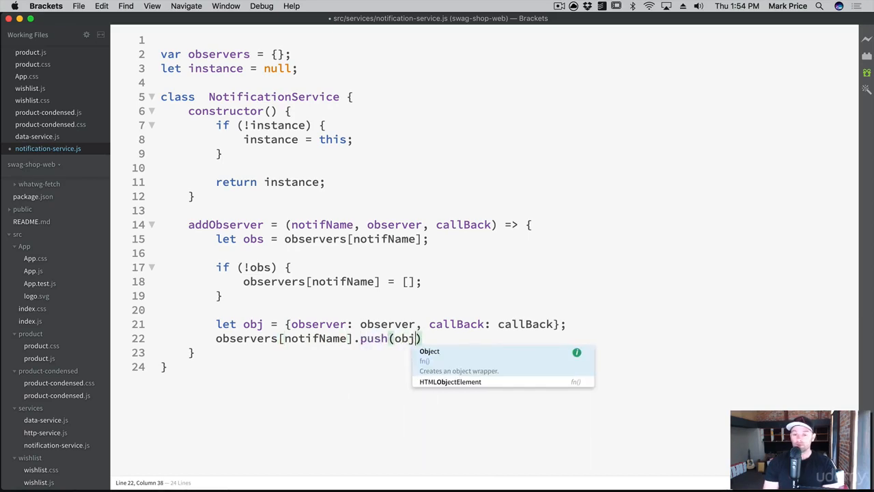
pyautogui.write(';')
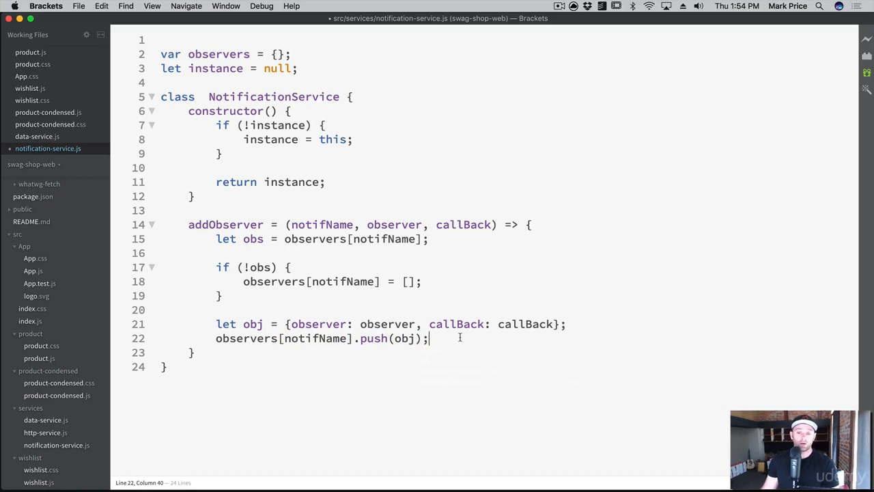
pyautogui.moveTo(217, 267); pyautogui.dragTo(222, 295)
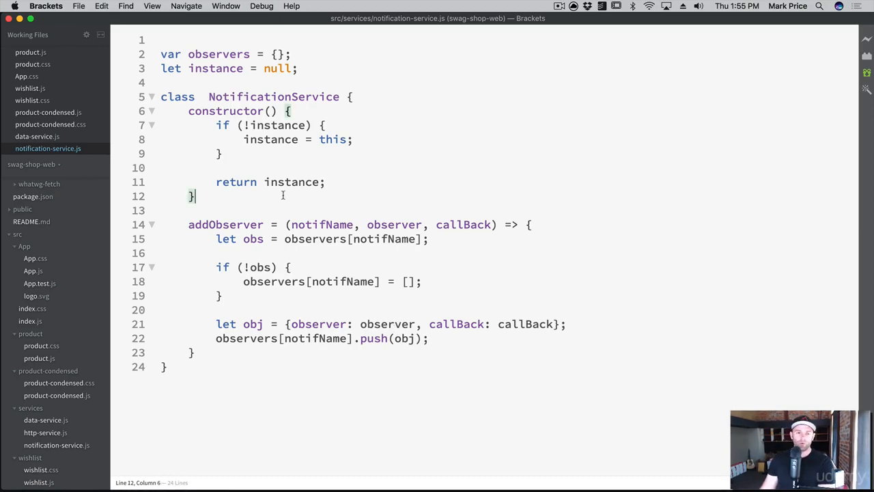
# Start a removeObserver arrow method taking observer and notifName.
pyautogui.write('r')
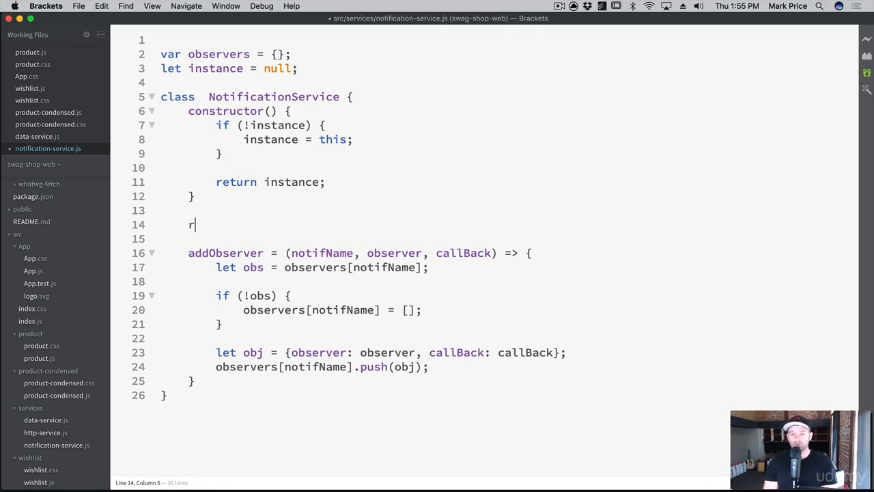
pyautogui.write('emoveObserver')
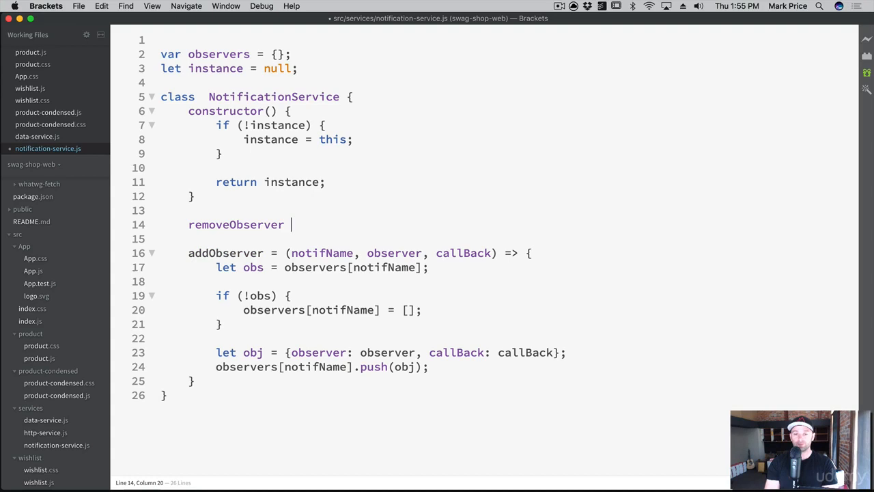
pyautogui.write('= (observer,')
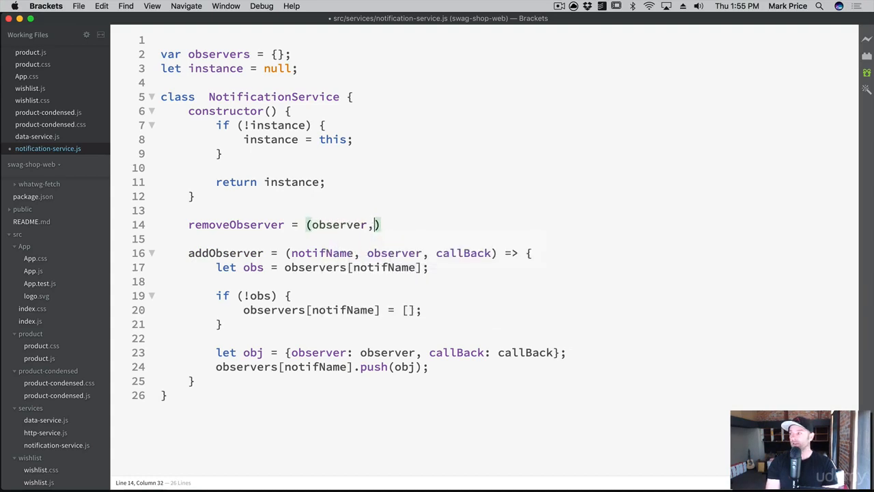
pyautogui.write('notifName')
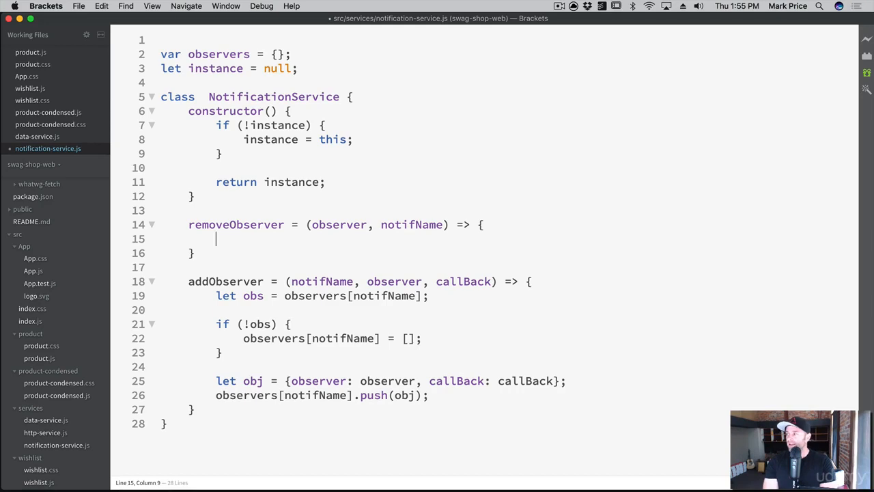
# Inside removeObserver, assign var obs = observers[notifName]; and open an if (obs) block.
pyautogui.write('var obs = observ')
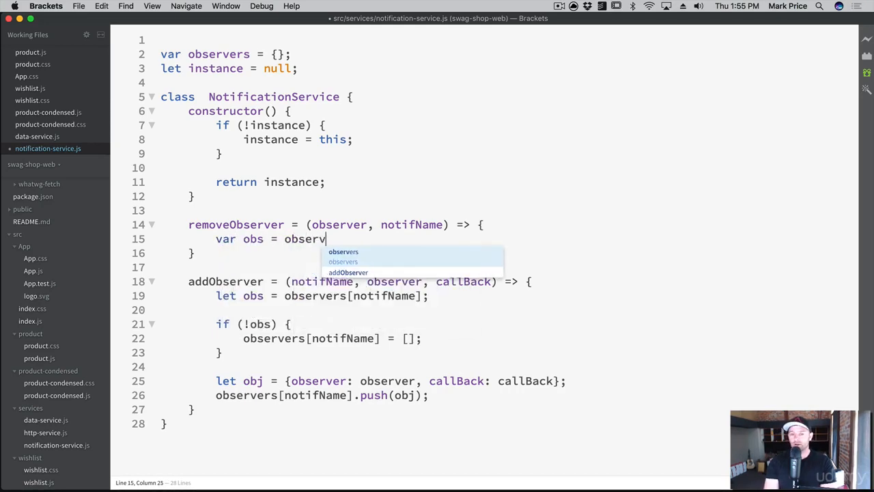
pyautogui.write('ers[notif')
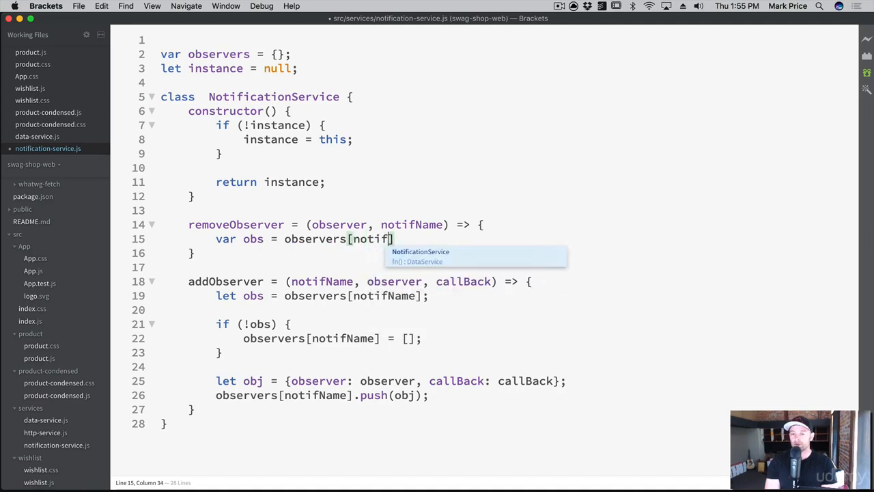
pyautogui.write('Name]')
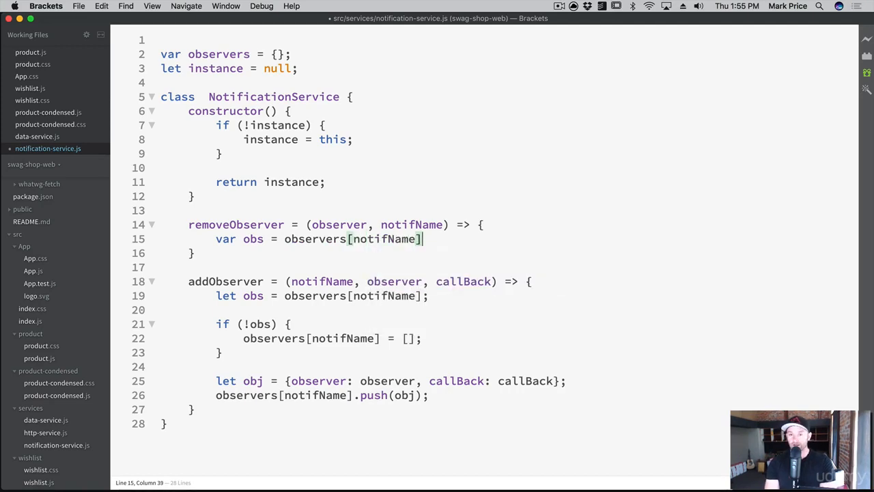
pyautogui.write(';')
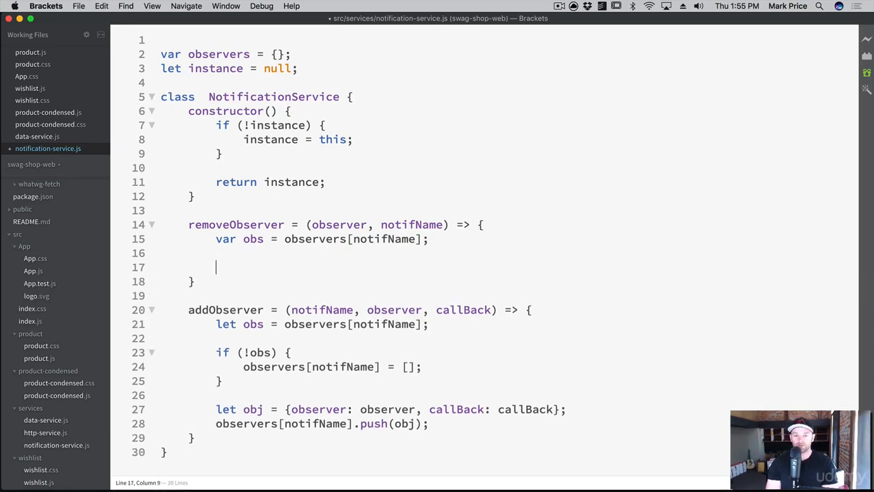
pyautogui.write('if (obs) {')
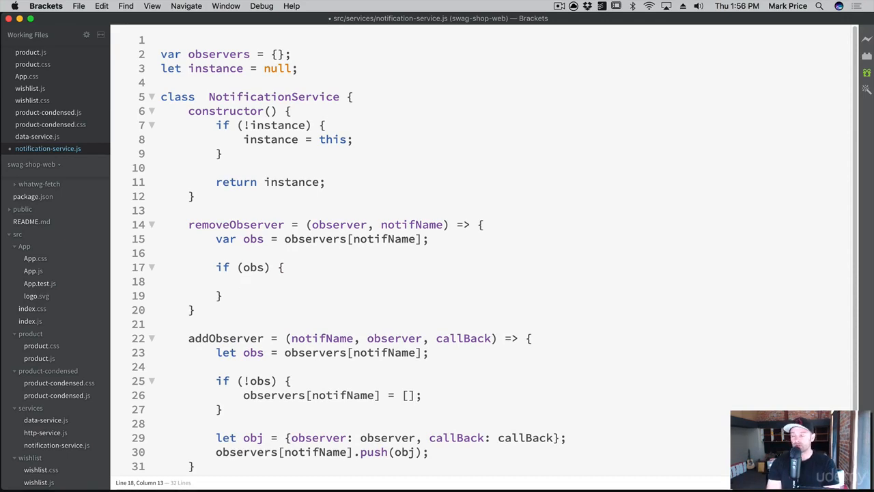
# Write a for loop with var x from 0 while x < obs.length, incrementing x.
pyautogui.write('for (var x = 0')
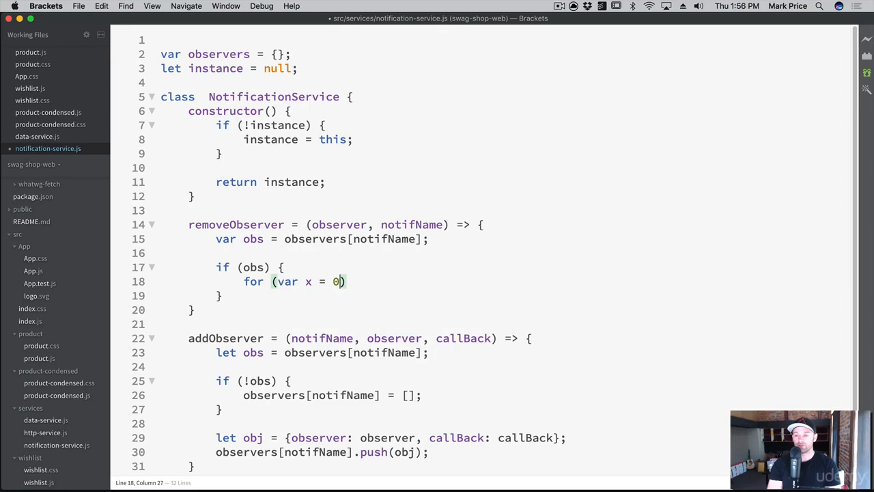
pyautogui.write('; x < obs.length; x')
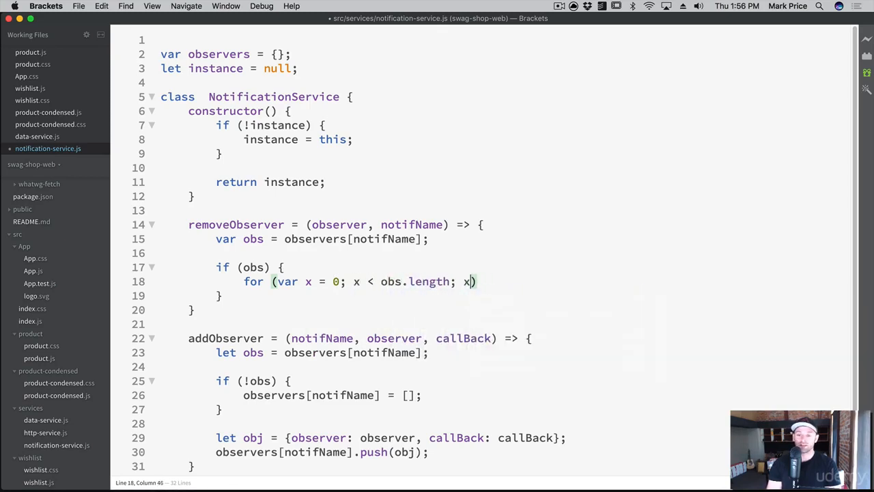
pyautogui.write('++')
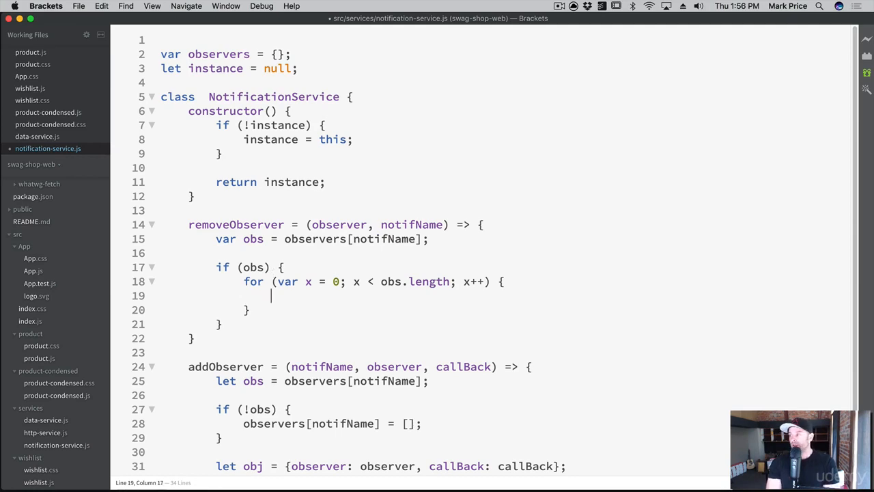
# Inside the loop, add an empty if (observer === obs[x].observer) block.
pyautogui.write('if (o')
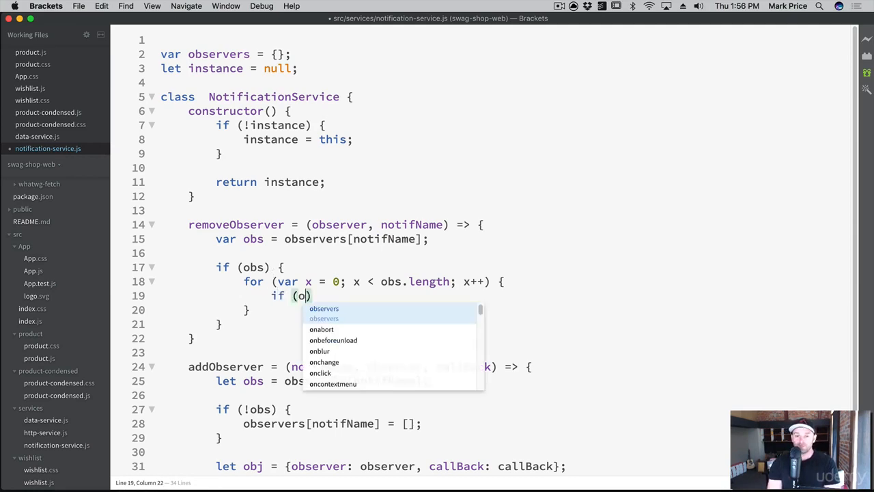
pyautogui.write('bserver')
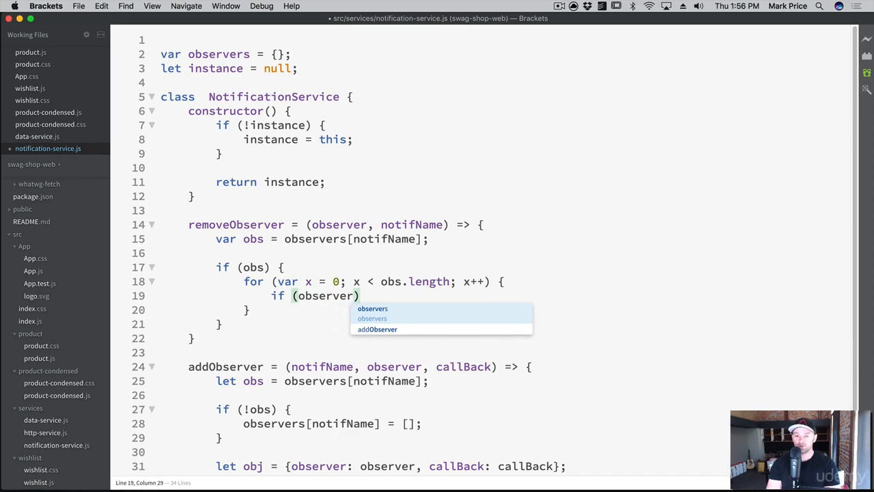
pyautogui.write('===')
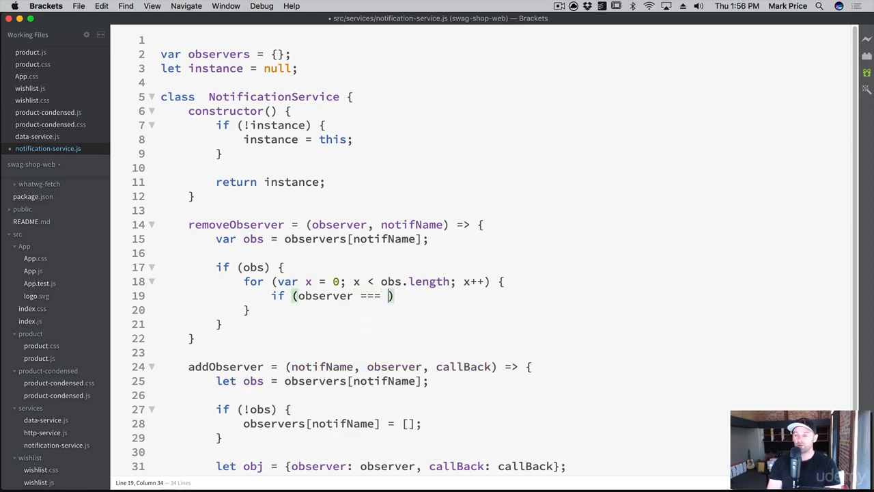
pyautogui.write('obs[x]')
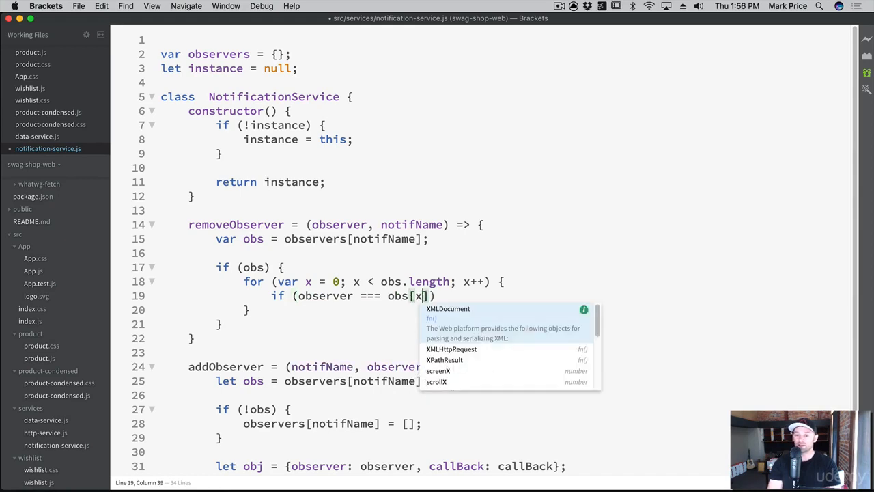
pyautogui.write('.observer')
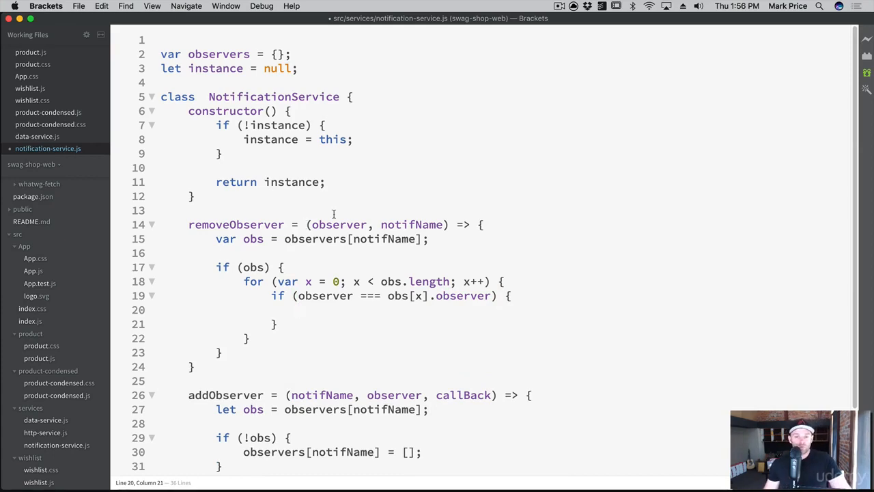
pyautogui.doubleClick(339, 223)
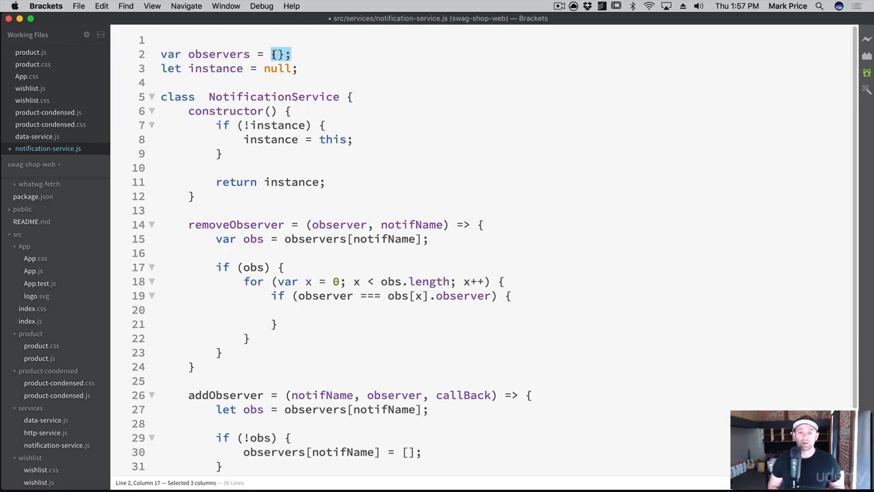
pyautogui.doubleClick(338, 295)
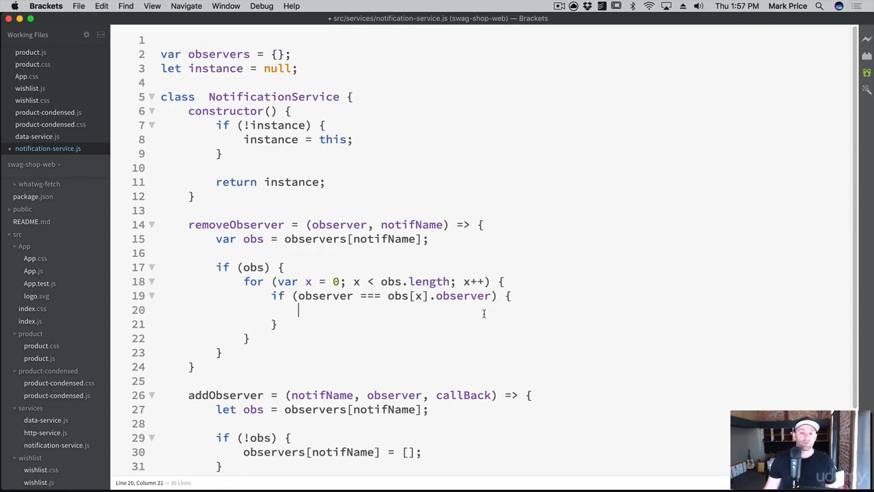
# In the match block, add obs.splice(x, 1); and start observers[notifName] = obs.
pyautogui.moveTo(317, 296); pyautogui.dragTo(428, 296)
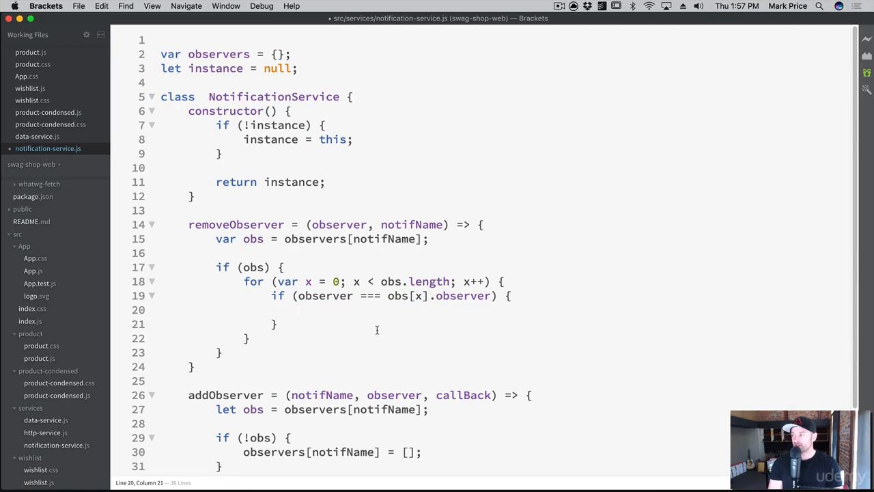
pyautogui.write('ob')
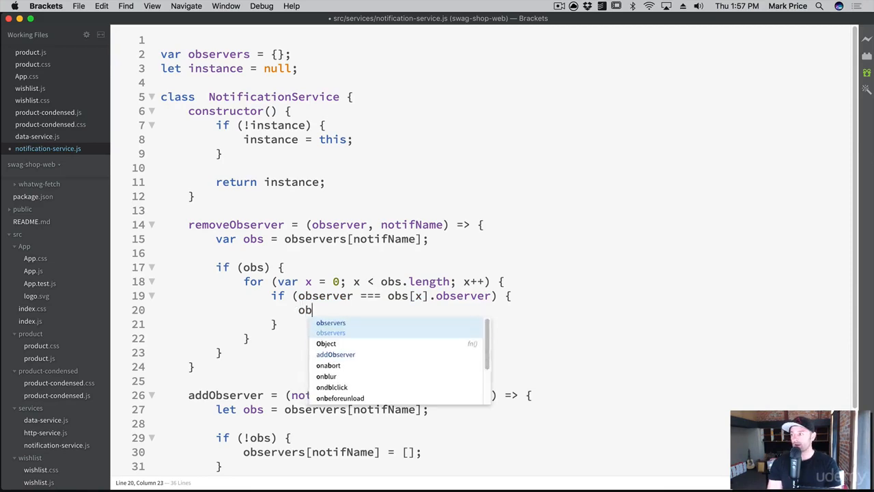
pyautogui.write('s.splice(x')
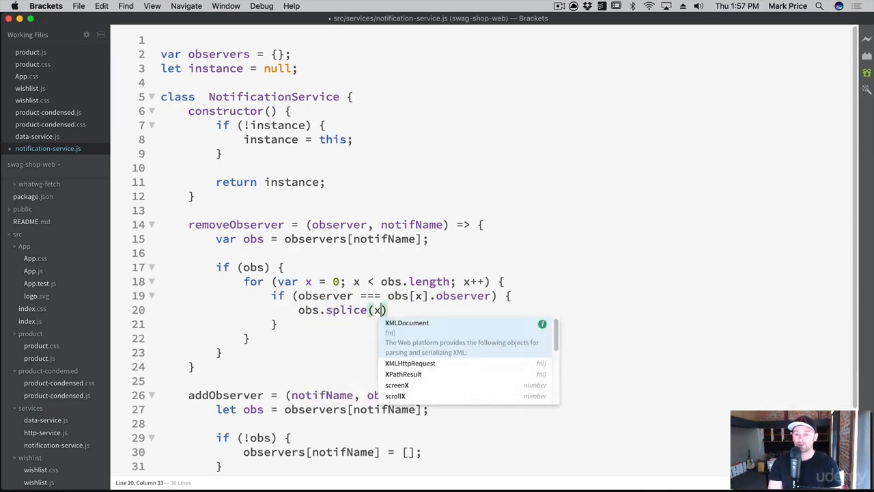
pyautogui.write(', 1);')
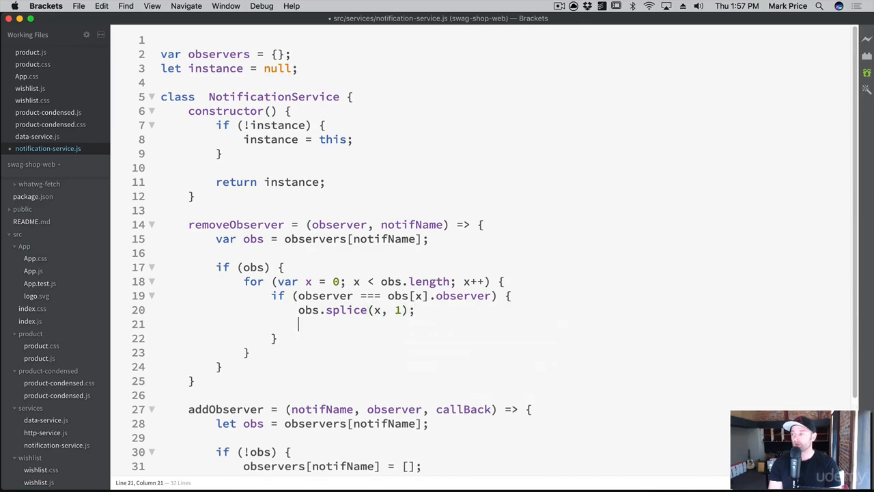
pyautogui.write('observers[]')
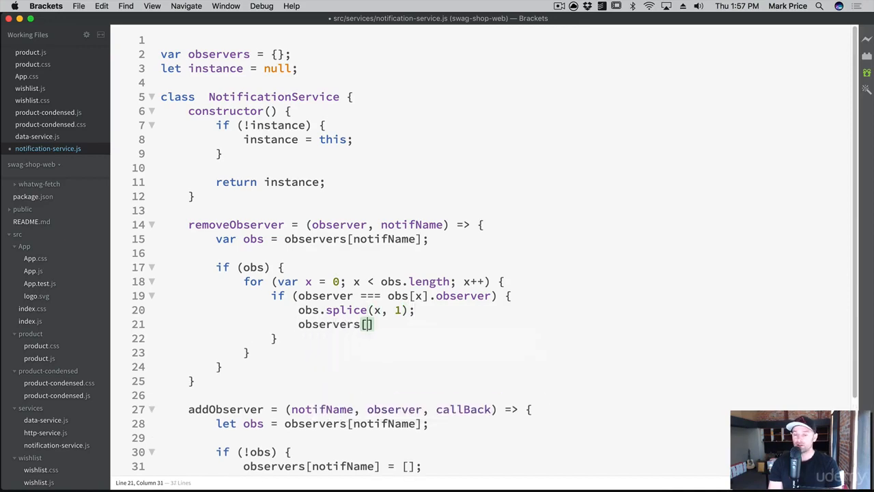
pyautogui.write('notifName')
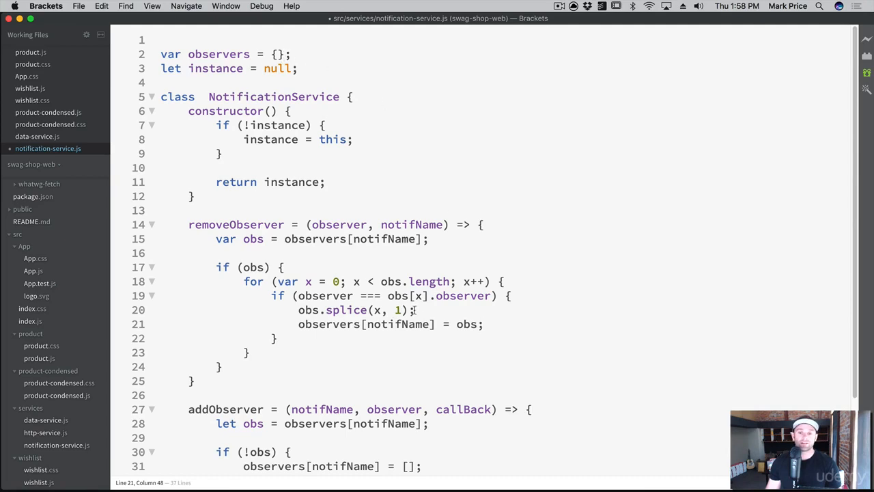
# Add break; after the observers[notifName] reassignment to stop looping.
pyautogui.moveTo(298, 309); pyautogui.dragTo(414, 309)
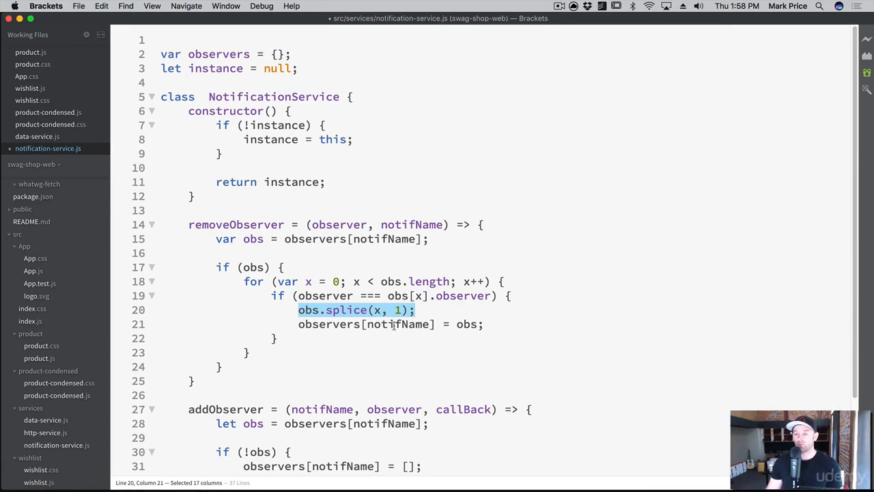
pyautogui.click(510, 323)
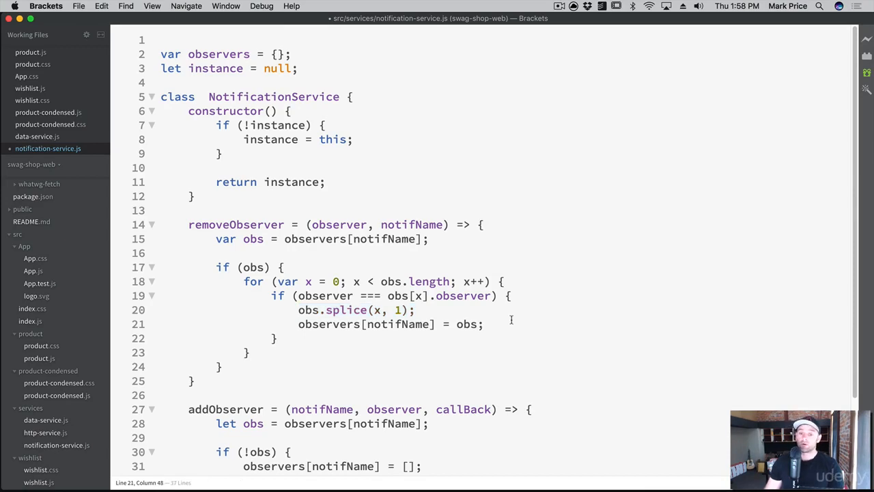
pyautogui.write('brak')
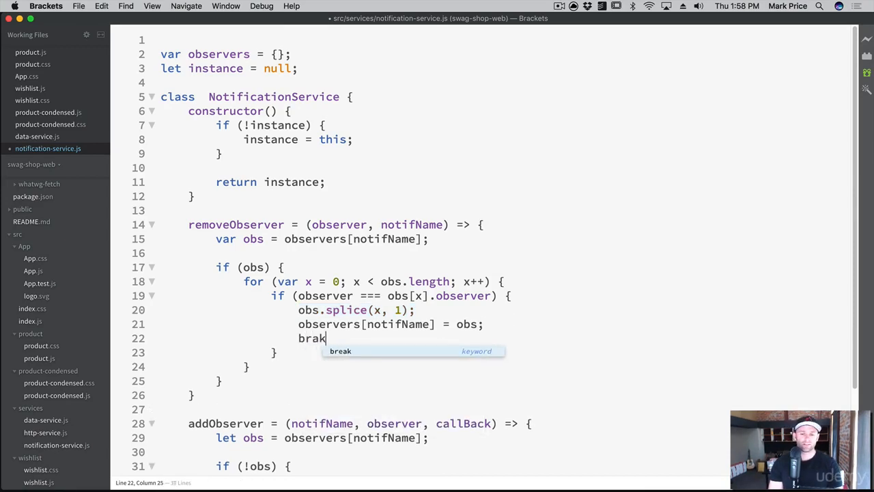
pyautogui.write('e;')
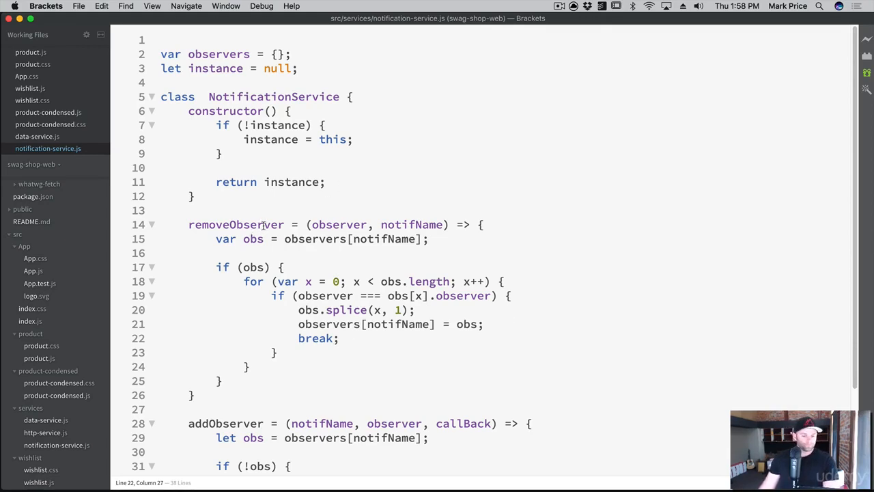
pyautogui.scroll(-3)
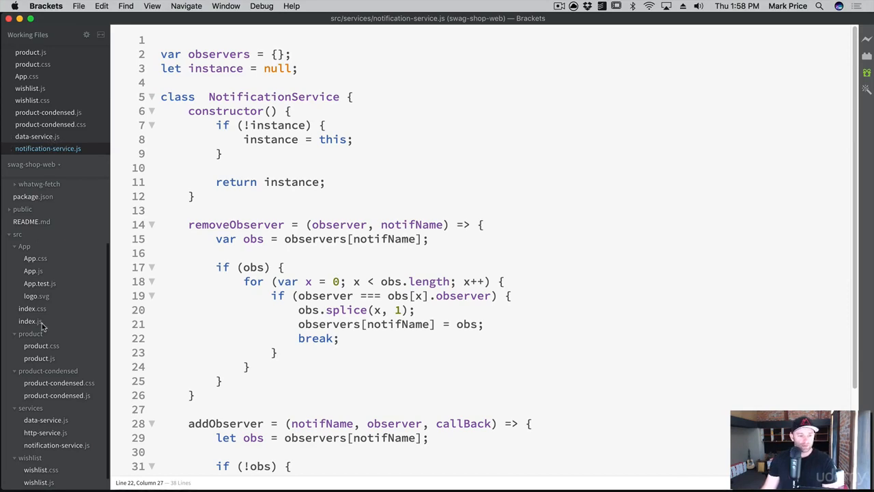
pyautogui.moveTo(54, 364)
pyautogui.write('import Noti')
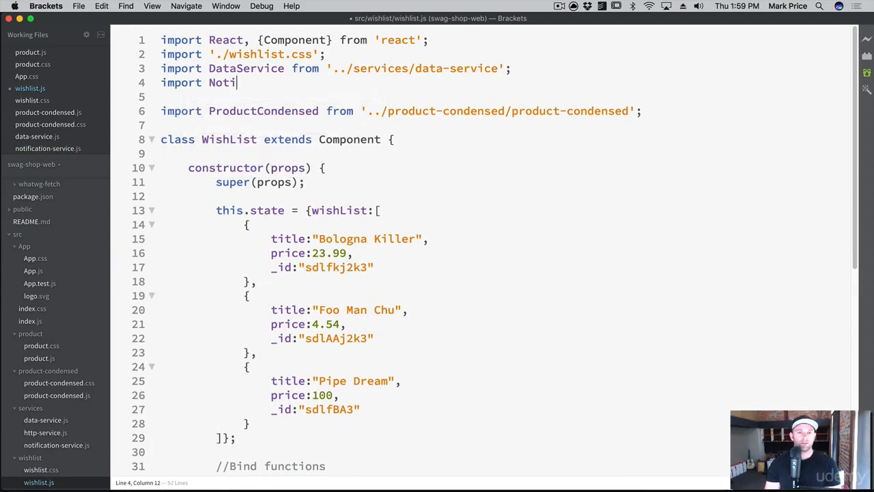
# Add import NotificationService from '../services/notification-service'; as line 4 of wishlist.js.
pyautogui.write('fic')
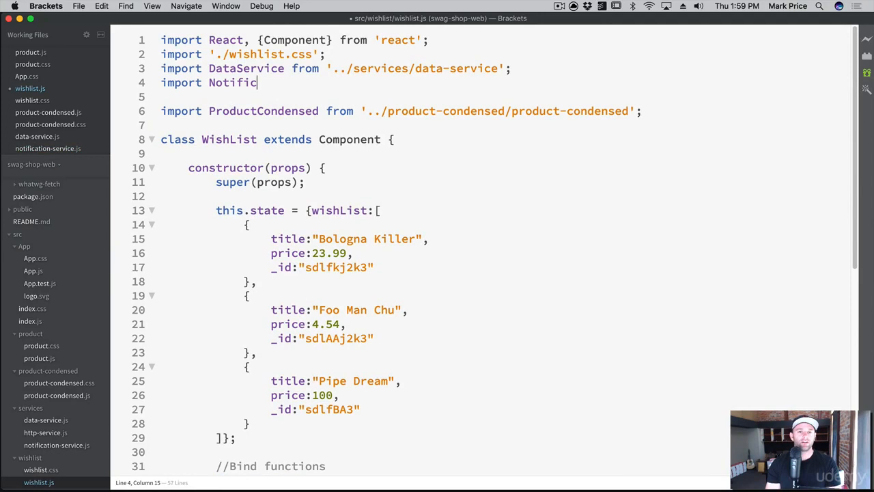
pyautogui.write("ationService from '../")
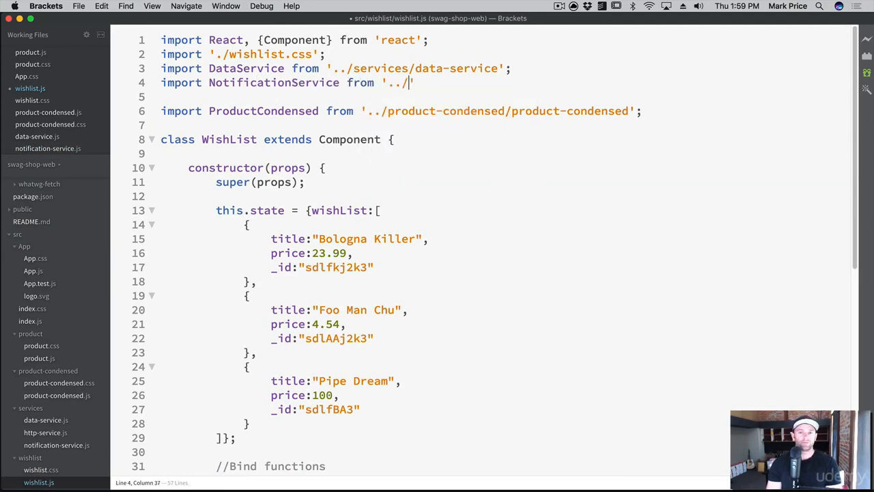
pyautogui.write('services/no')
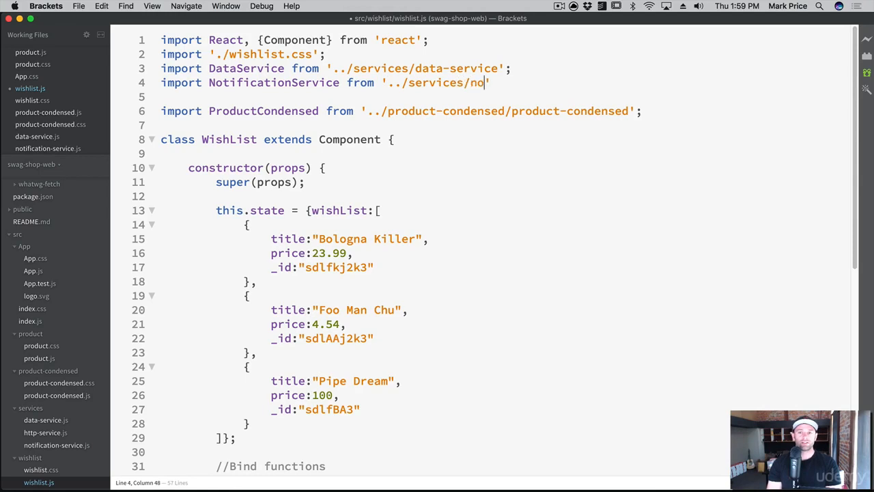
pyautogui.write("tification-service'")
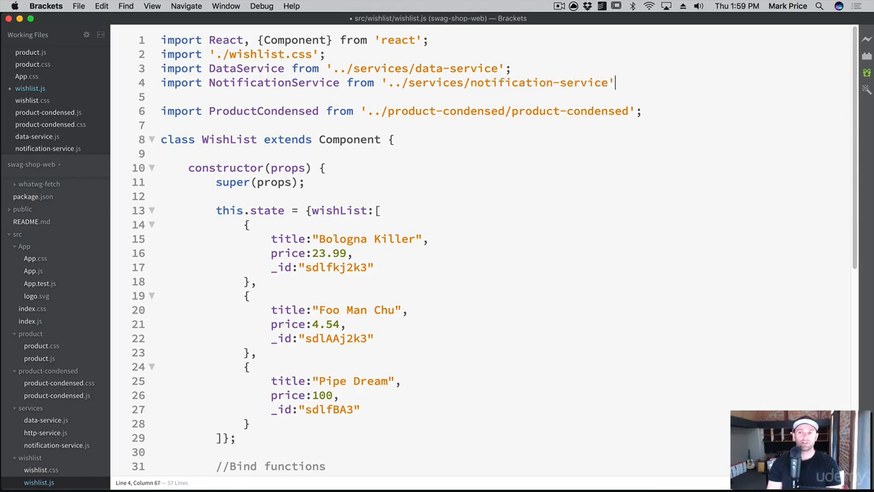
pyautogui.write(';')
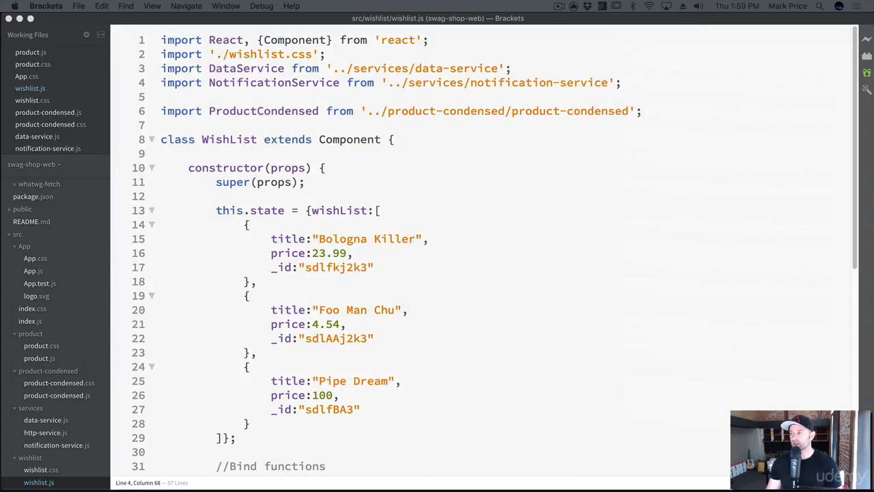
pyautogui.moveTo(405, 160)
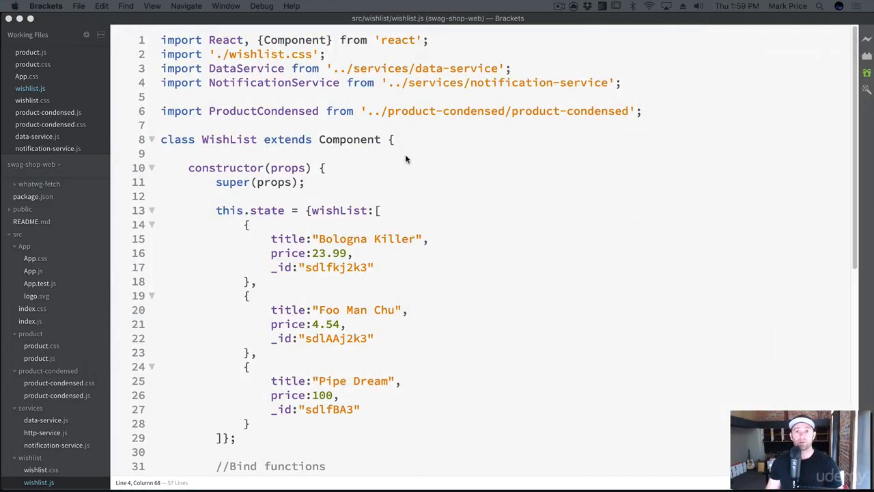